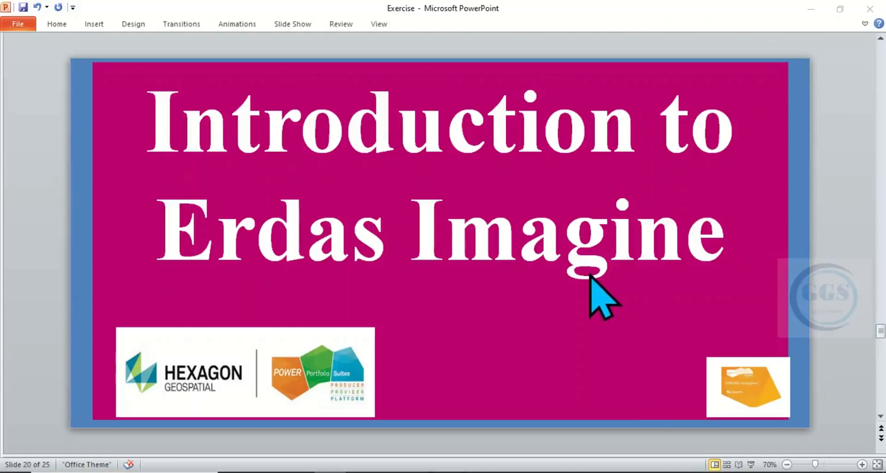
mouse_move(413, 204)
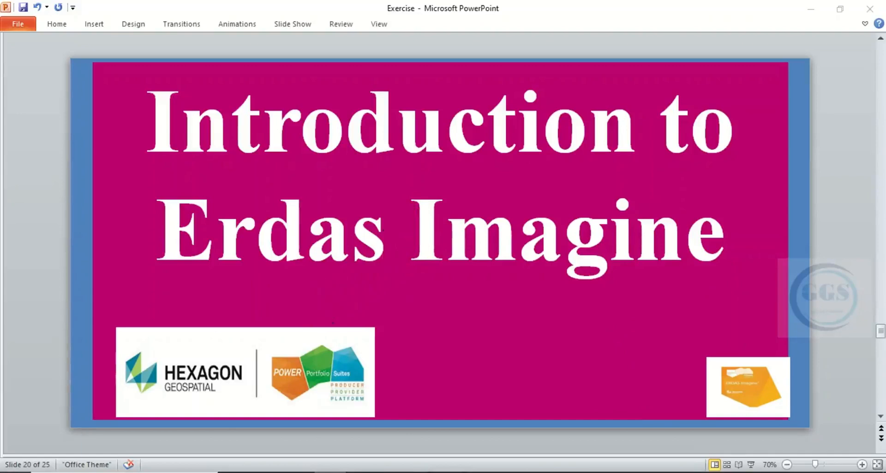
Launch ERDAS IMAGINE 2015 from its folder in the Windows Start menu
left_click(7, 472)
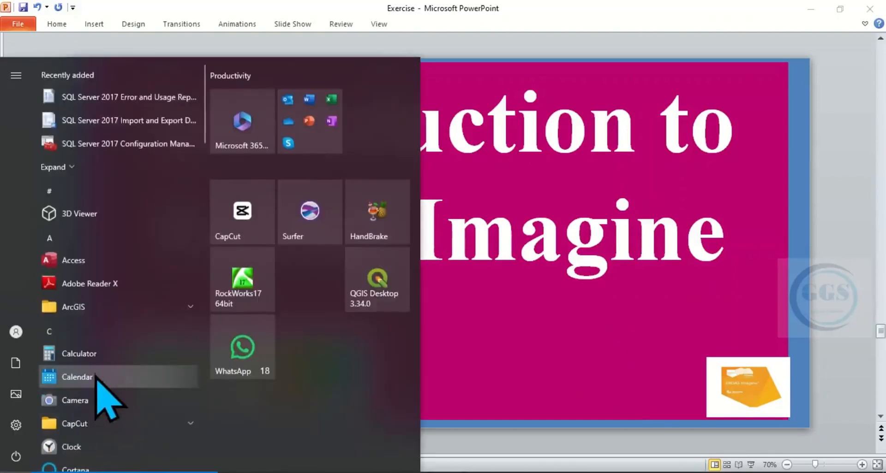
scroll("down", 3)
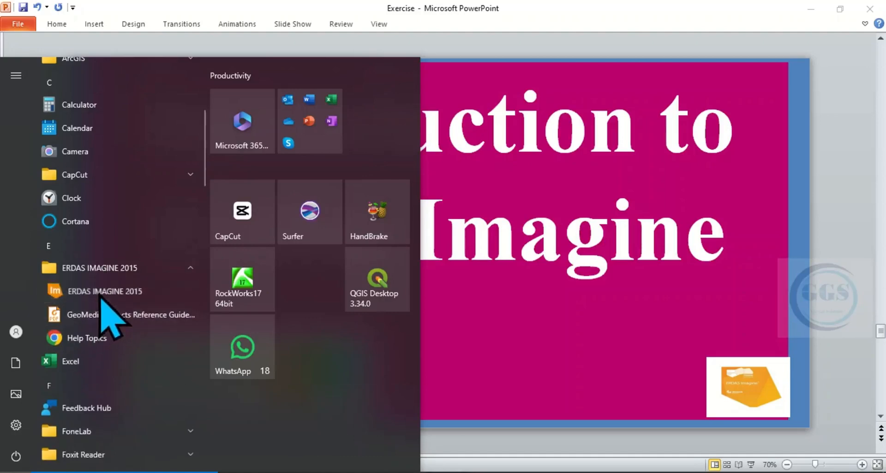
left_click(102, 291)
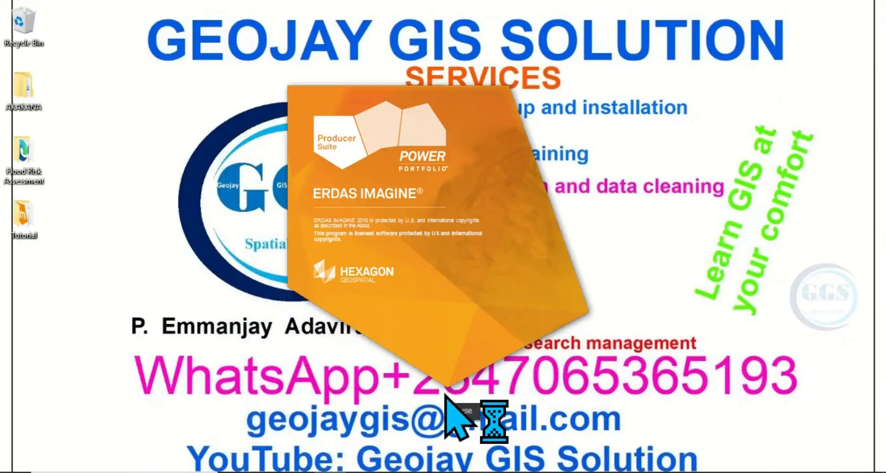
mouse_move(455, 412)
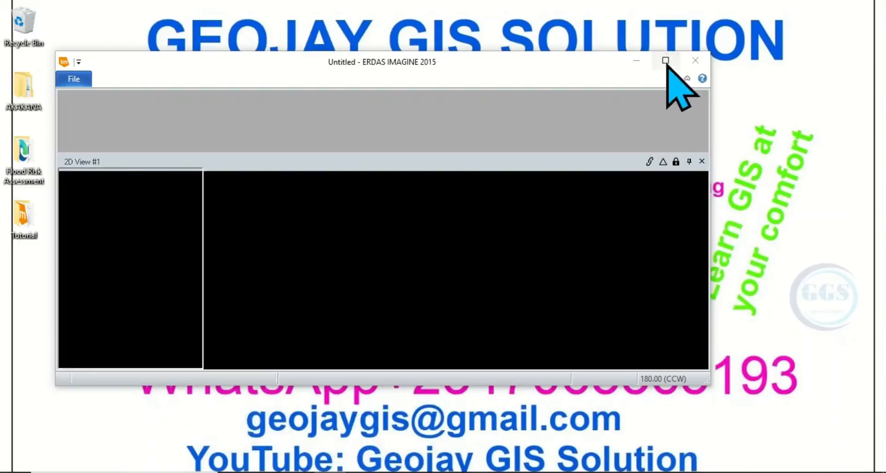
Maximize the ERDAS IMAGINE 2015 window so the empty 2D View fills the screen
left_click(665, 61)
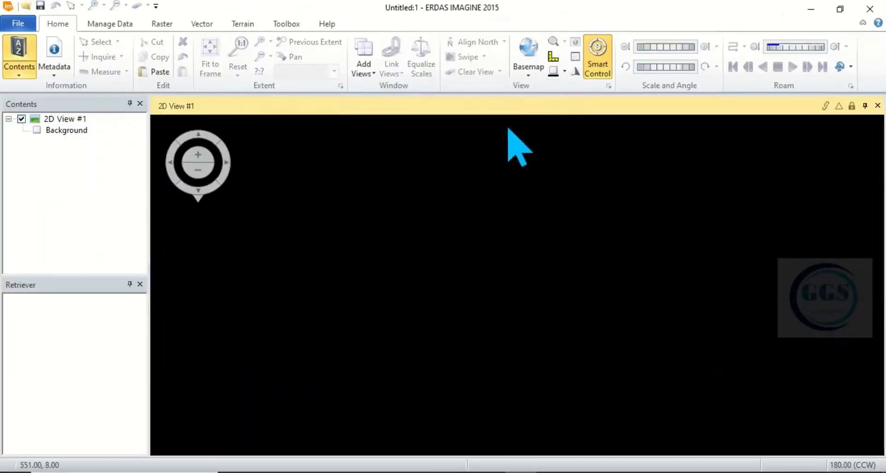
mouse_move(498, 187)
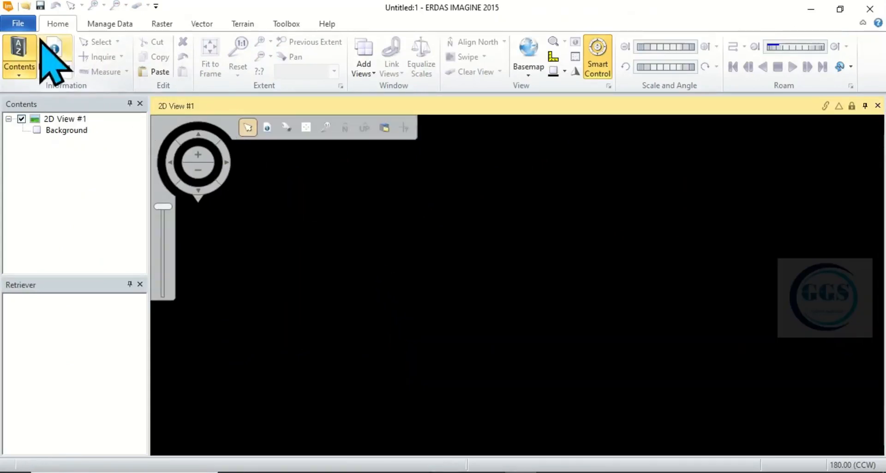
mouse_move(243, 51)
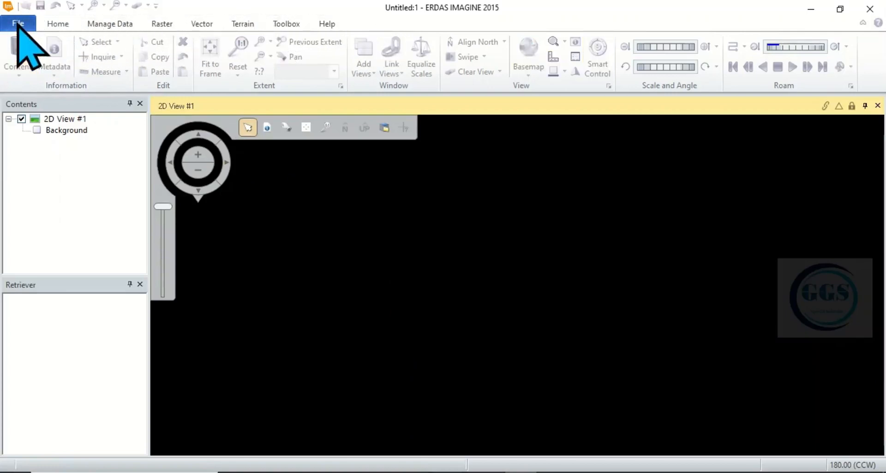
left_click(17, 24)
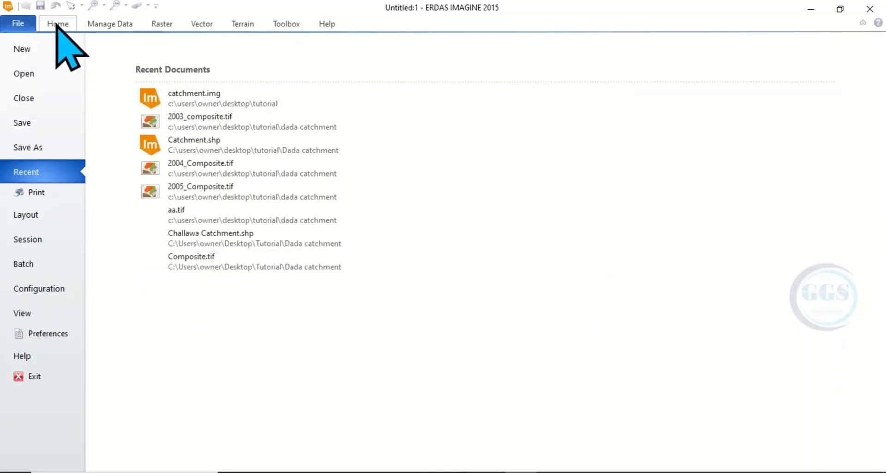
left_click(57, 23)
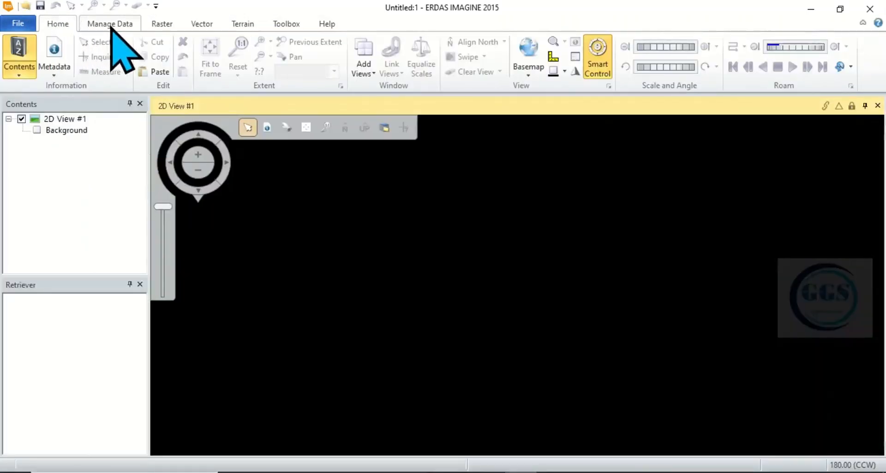
left_click(161, 23)
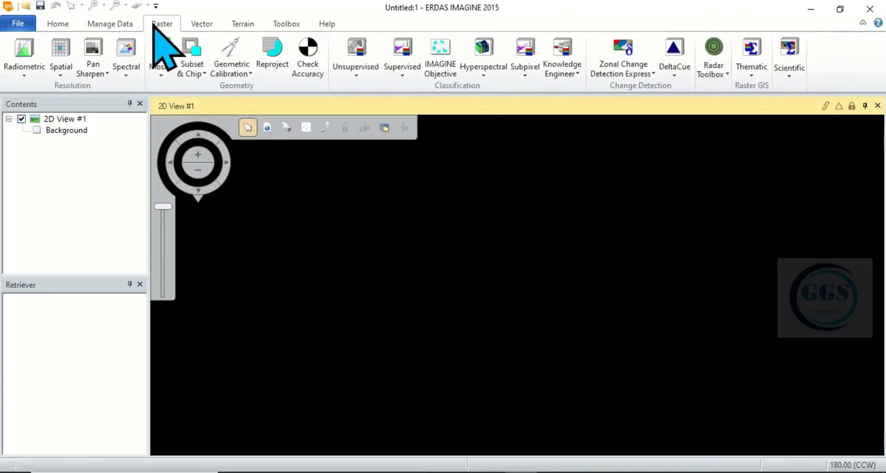
left_click(242, 24)
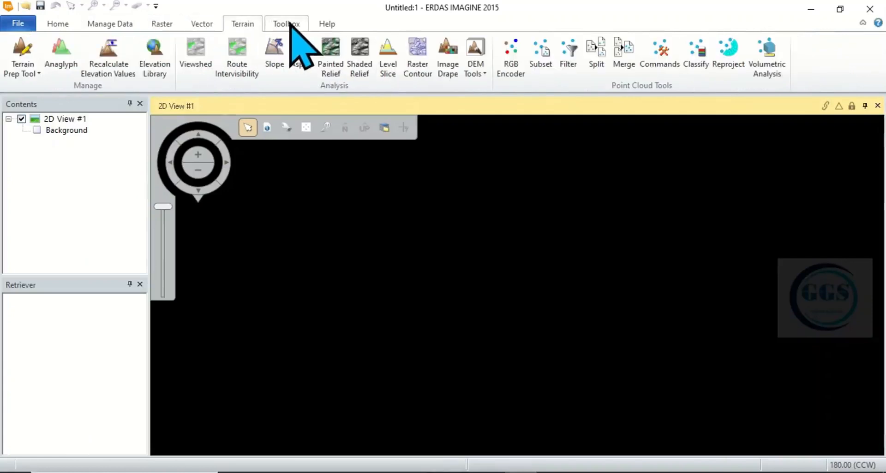
left_click(286, 24)
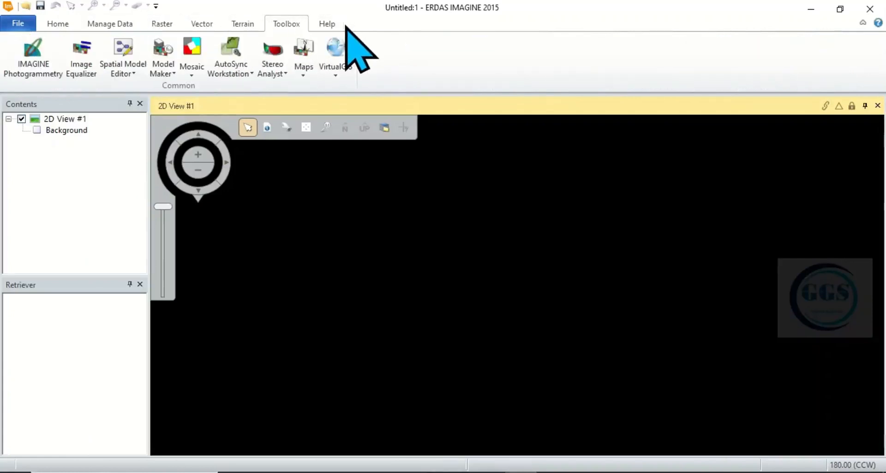
mouse_move(42, 43)
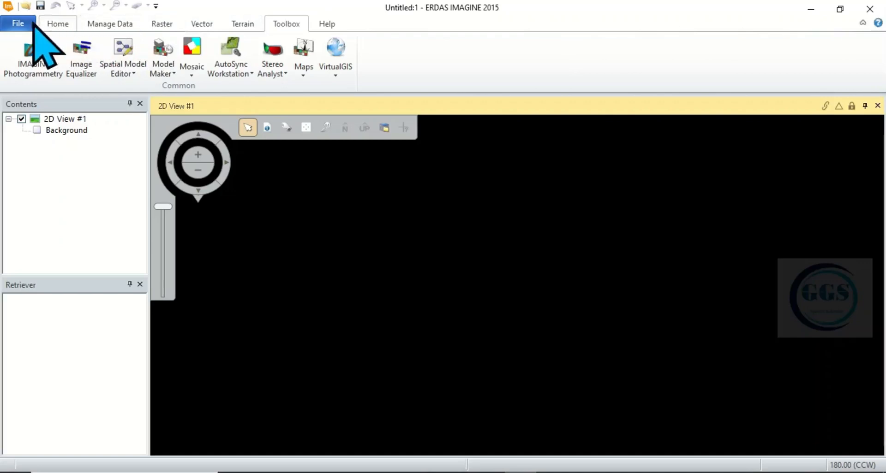
mouse_move(287, 42)
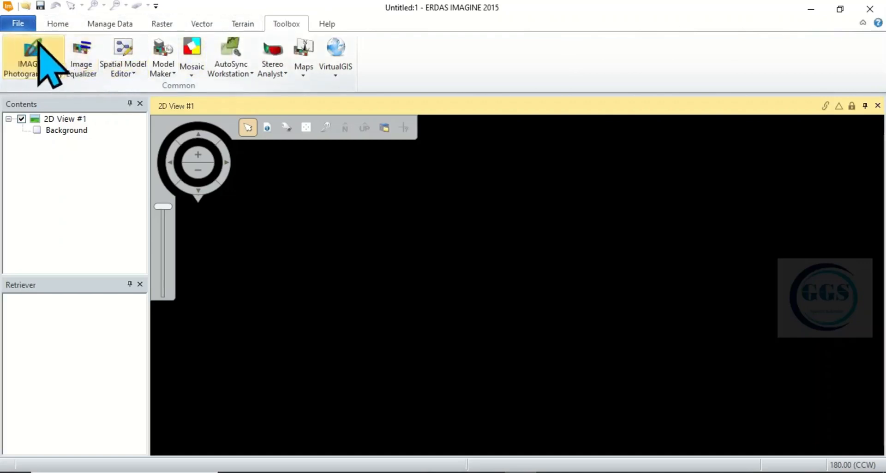
left_click(57, 24)
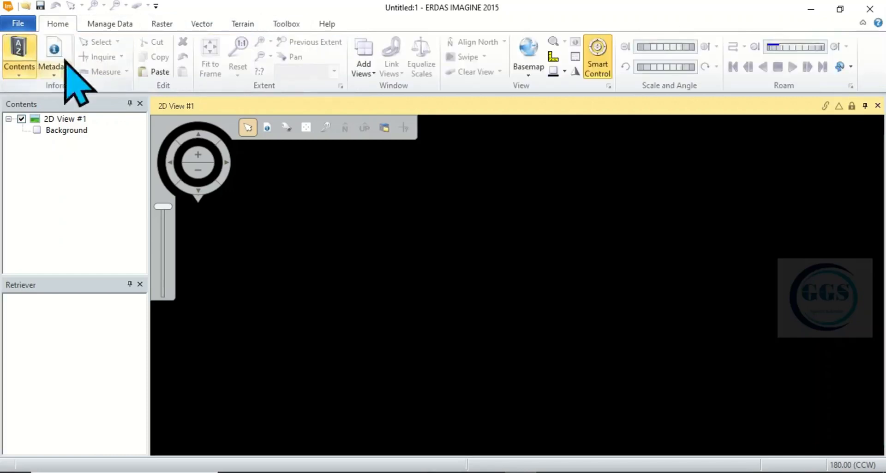
mouse_move(769, 79)
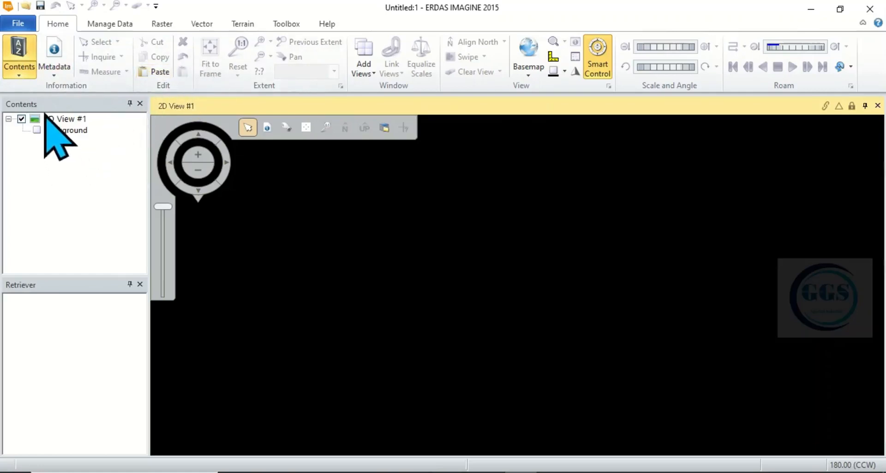
mouse_move(116, 283)
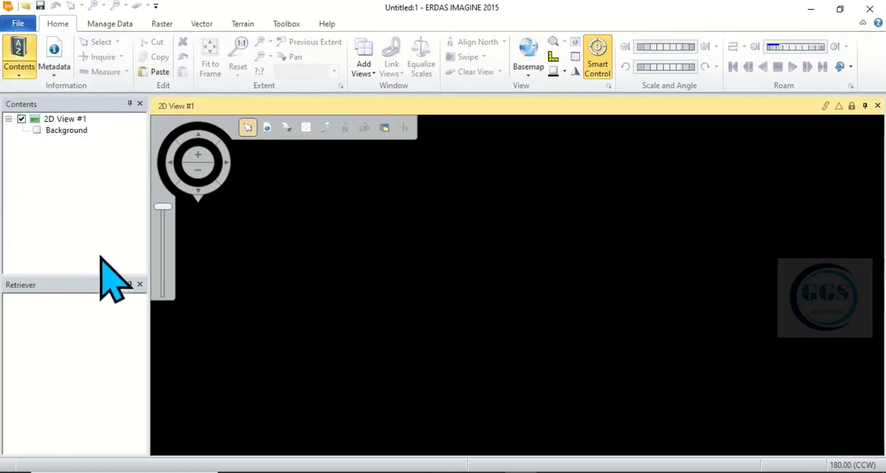
mouse_move(17, 153)
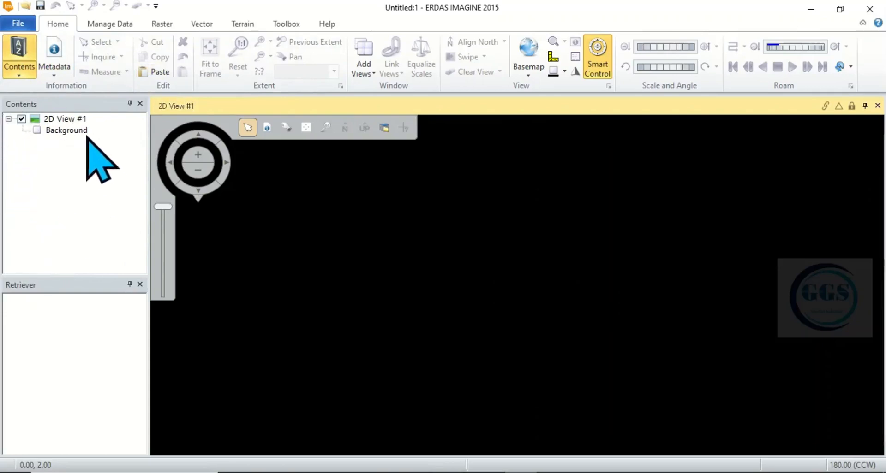
mouse_move(537, 200)
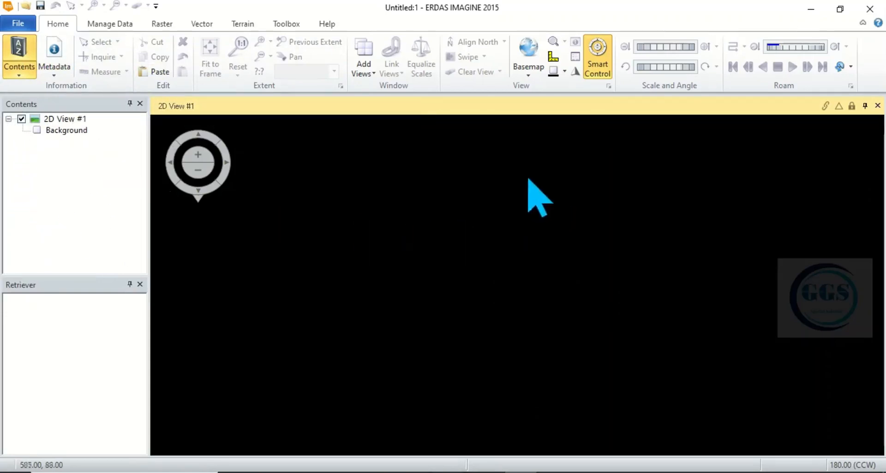
mouse_move(825, 266)
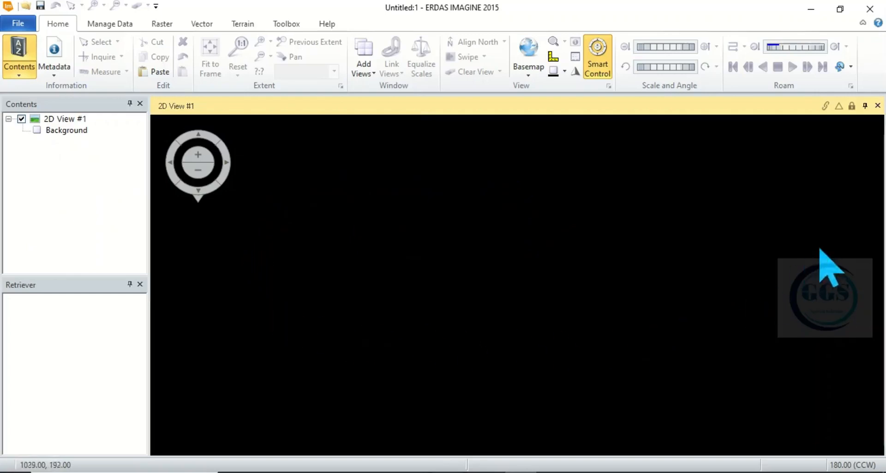
mouse_move(365, 232)
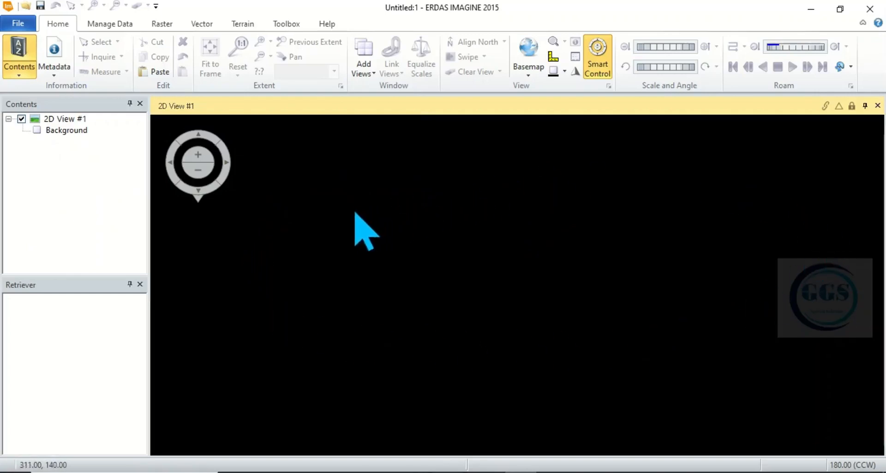
mouse_move(348, 218)
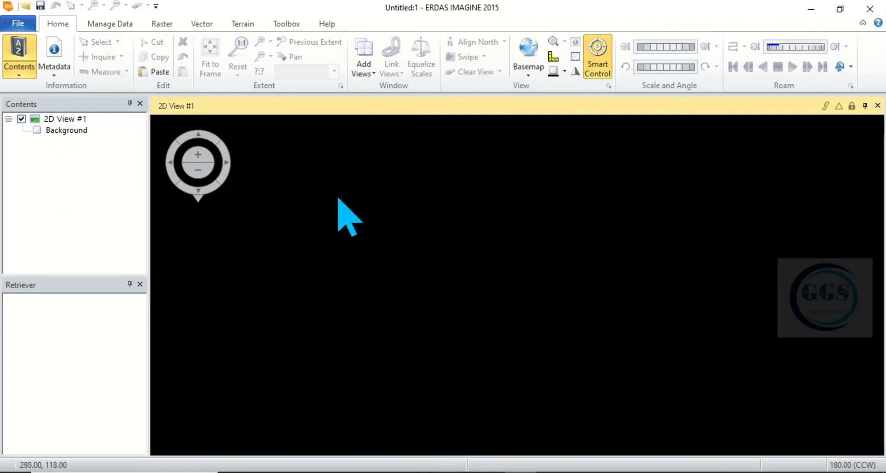
mouse_move(365, 217)
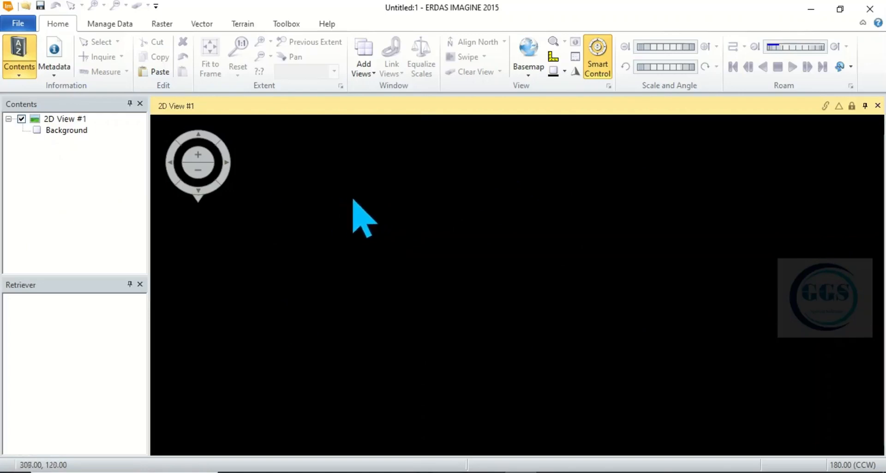
mouse_move(353, 220)
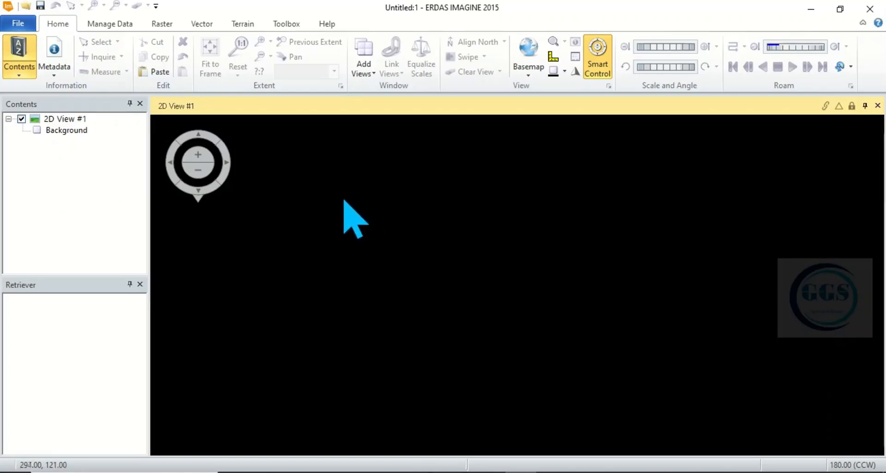
mouse_move(393, 217)
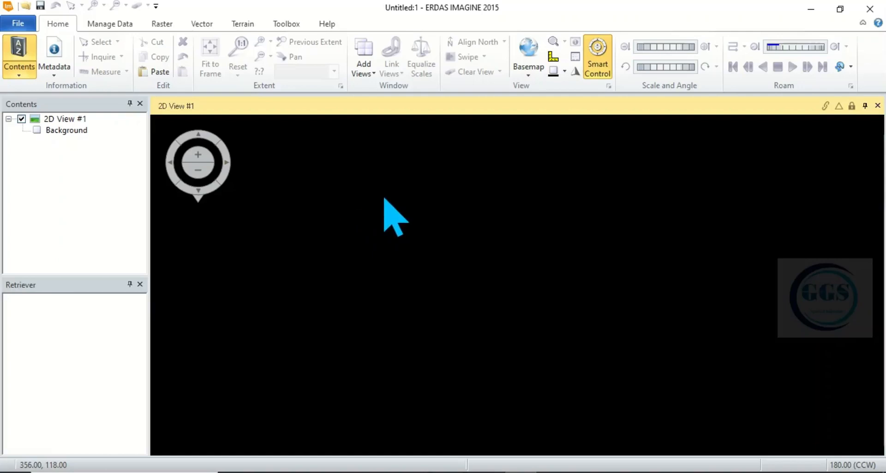
mouse_move(345, 183)
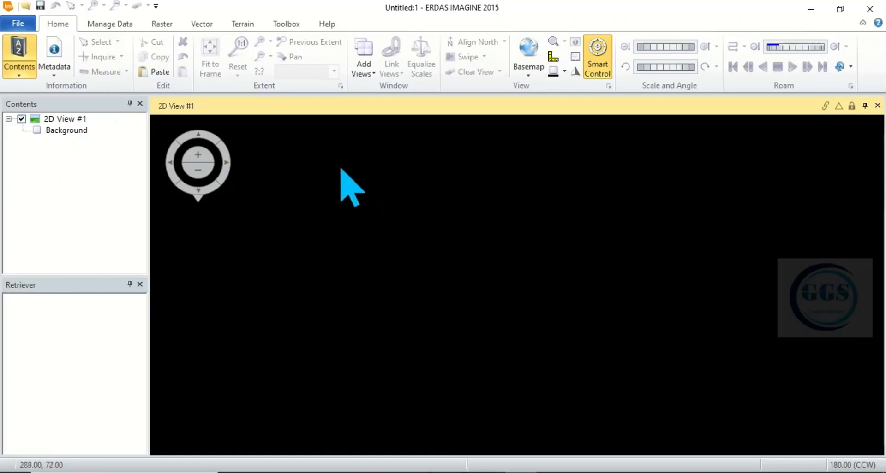
mouse_move(534, 195)
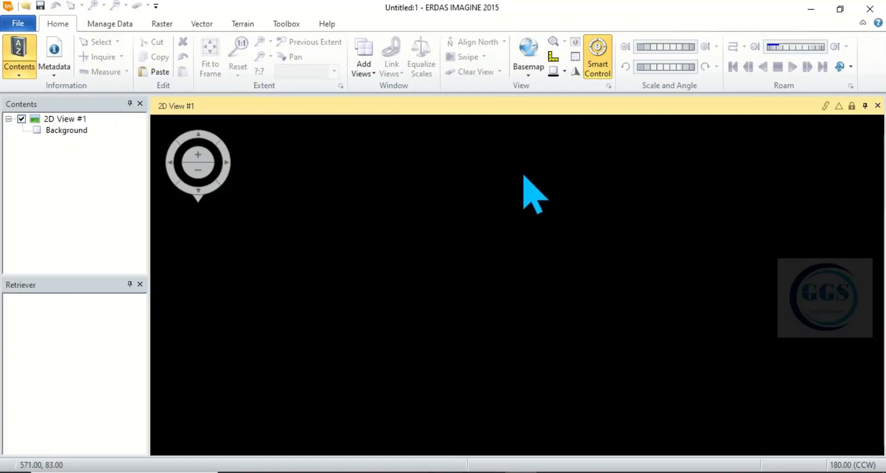
mouse_move(271, 251)
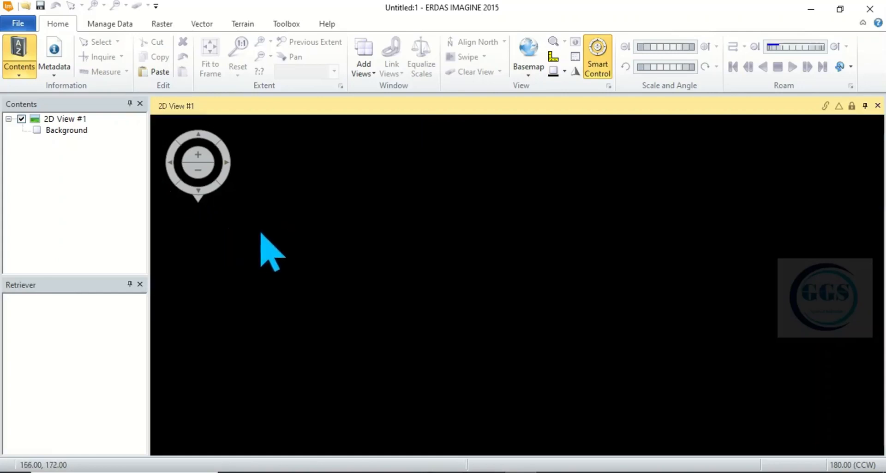
mouse_move(502, 231)
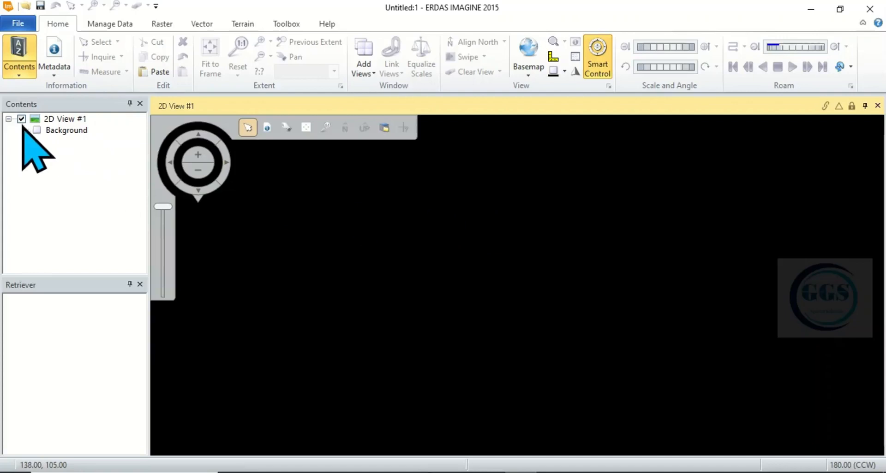
left_click(64, 118)
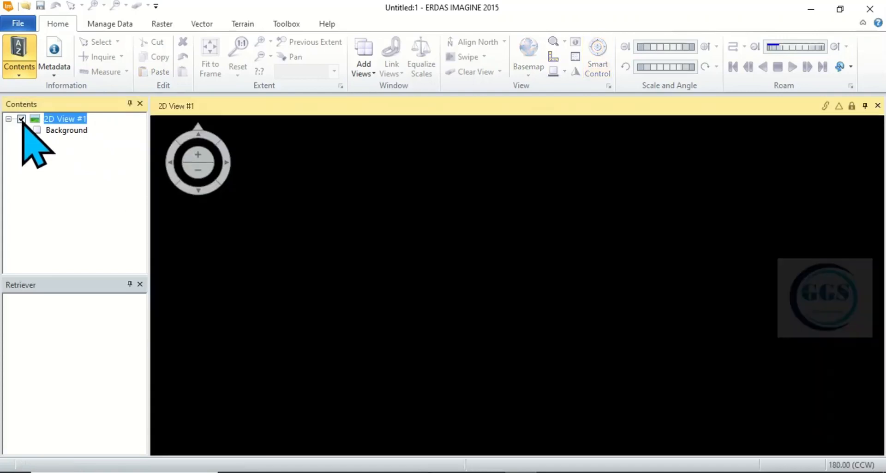
left_click(597, 56)
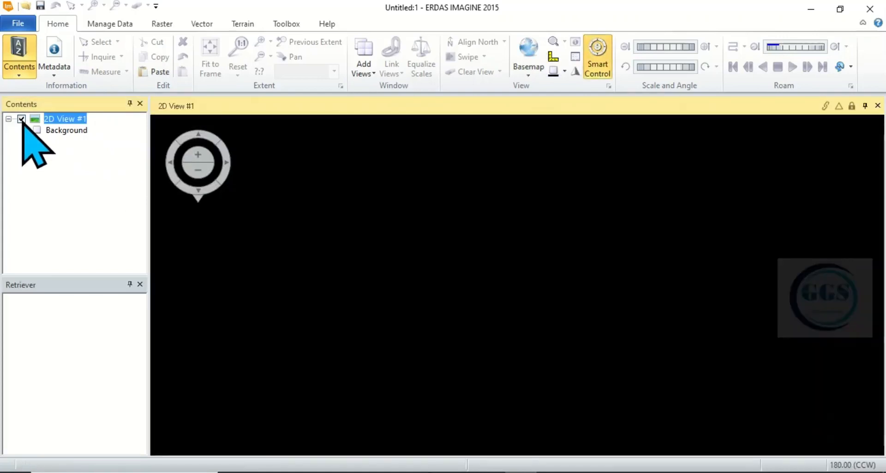
mouse_move(70, 189)
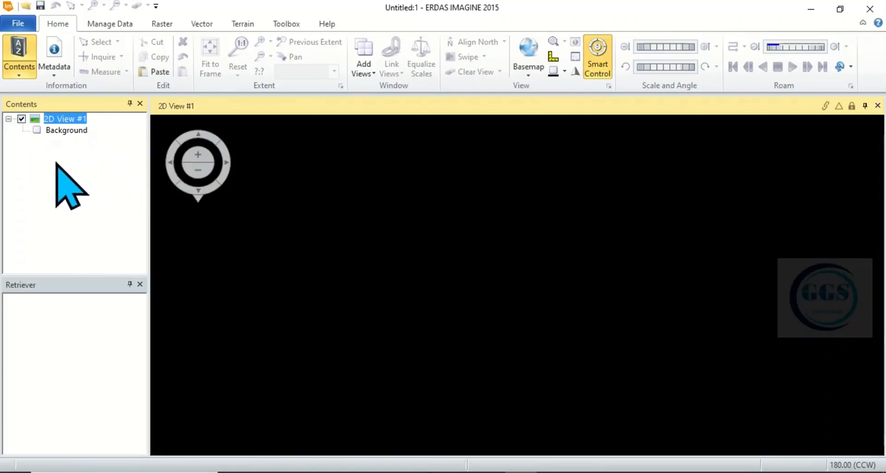
mouse_move(53, 243)
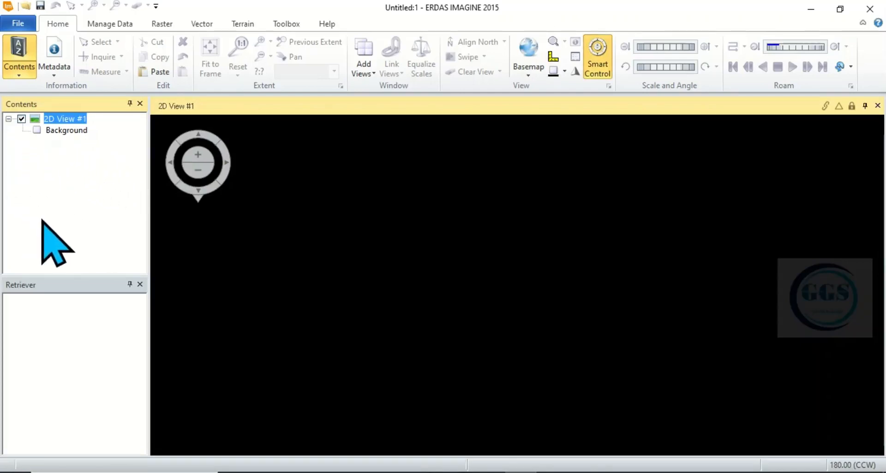
mouse_move(435, 169)
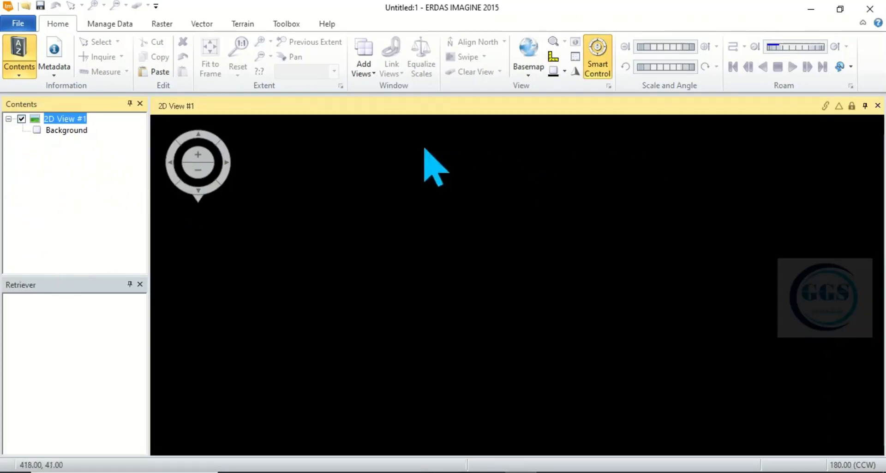
mouse_move(455, 365)
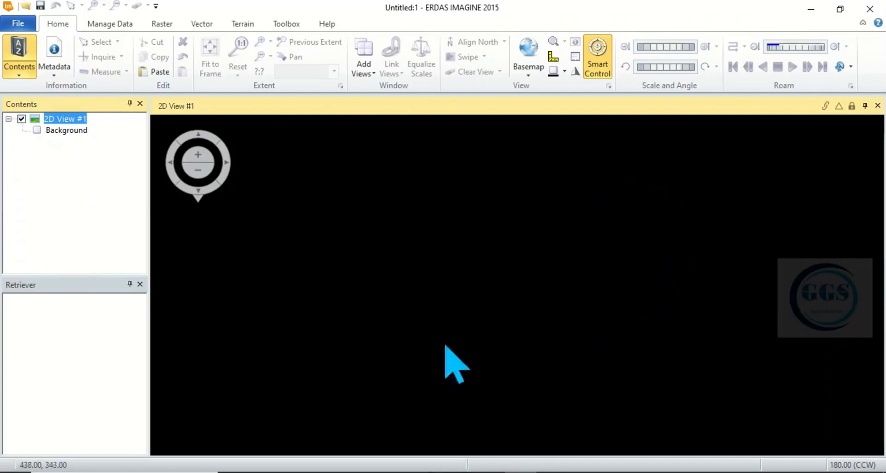
mouse_move(370, 297)
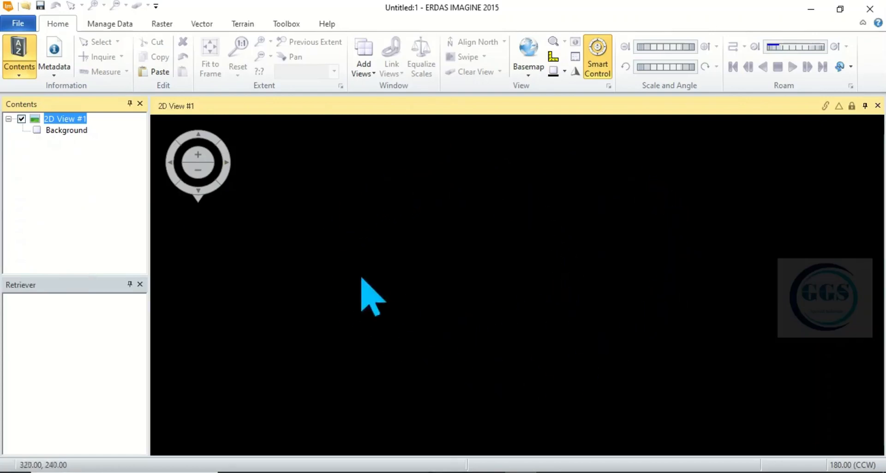
mouse_move(496, 252)
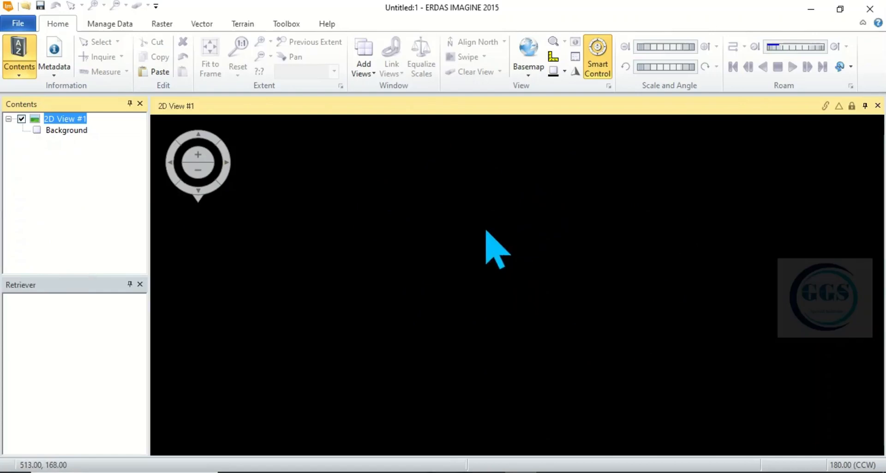
mouse_move(490, 232)
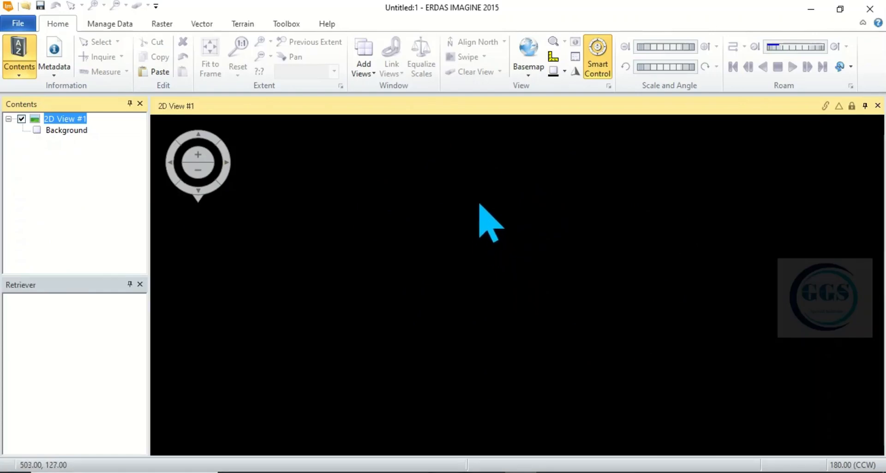
mouse_move(411, 175)
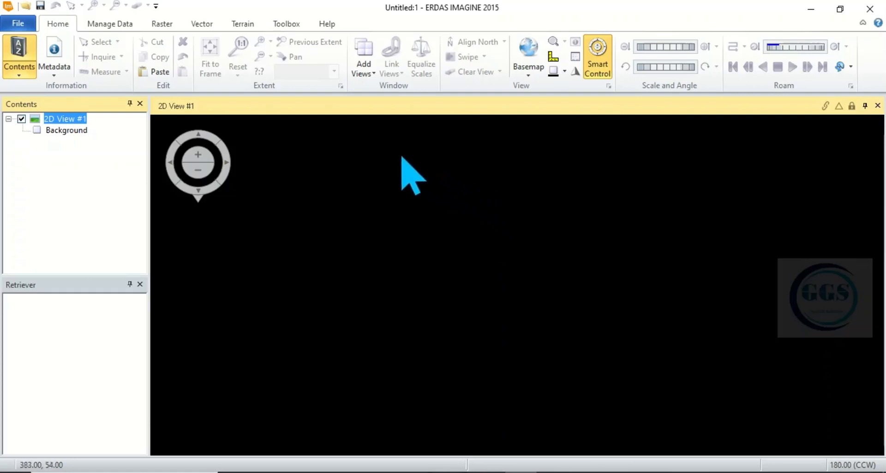
mouse_move(506, 189)
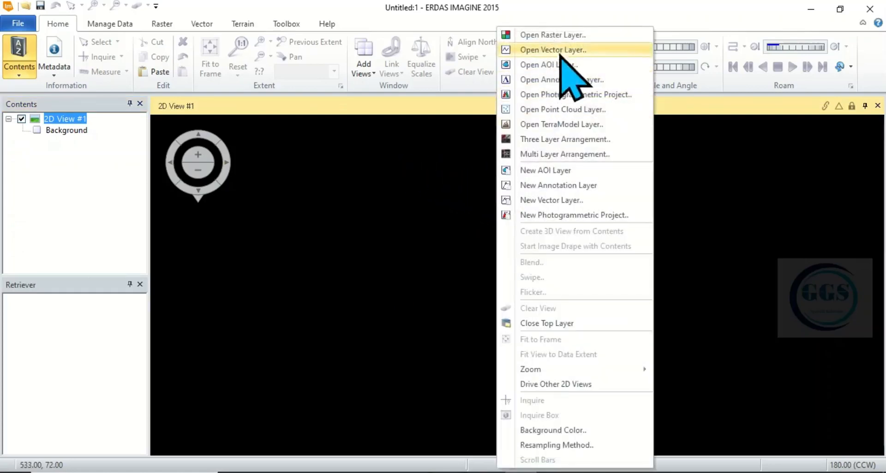
mouse_move(553, 35)
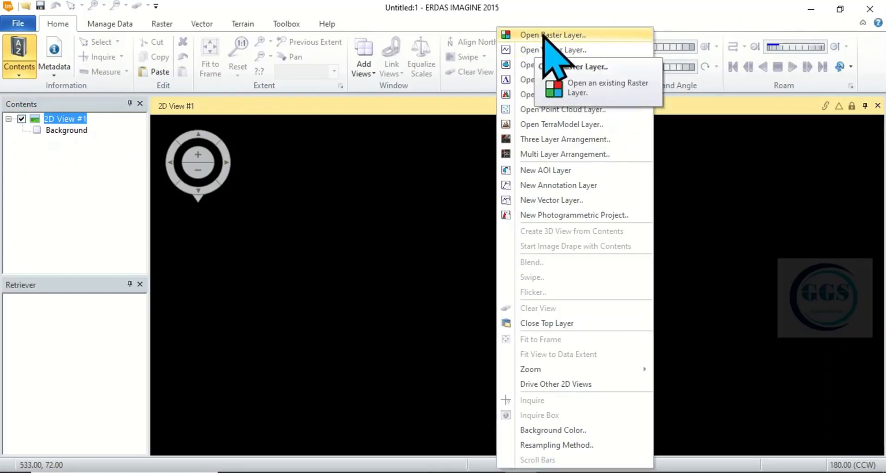
mouse_move(571, 62)
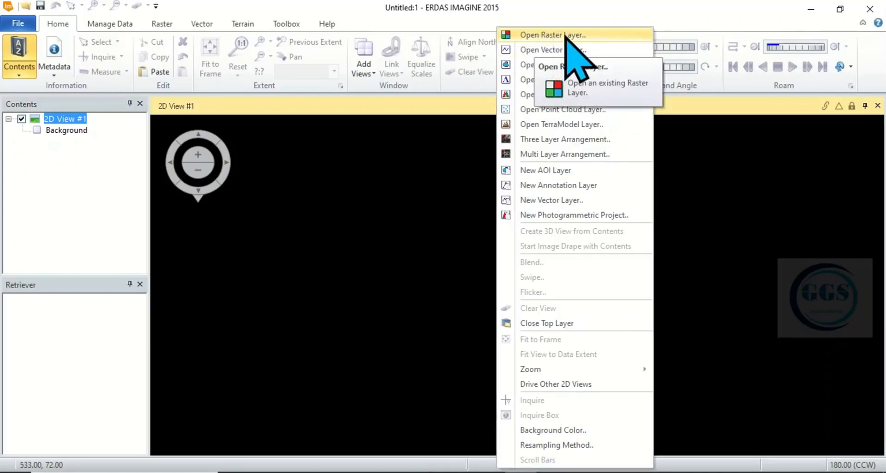
Add catchment.img from C:\Users\Desktop\Tutorial as a raster layer in 2D View #1
left_click(553, 34)
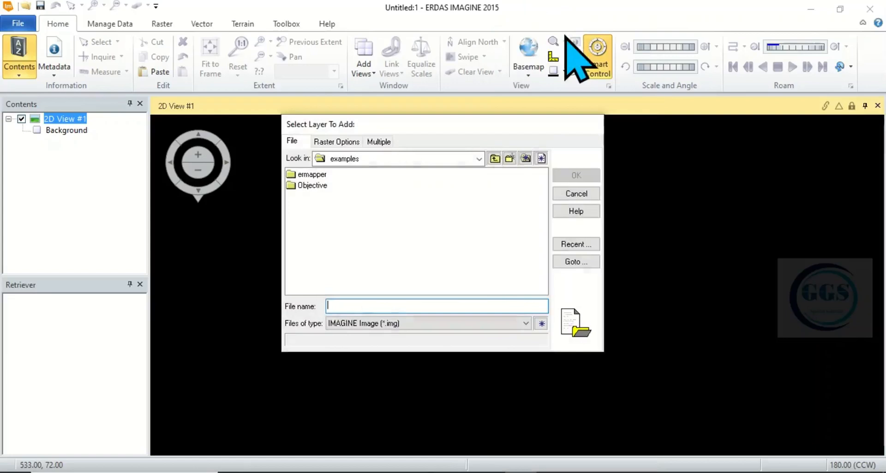
mouse_move(489, 189)
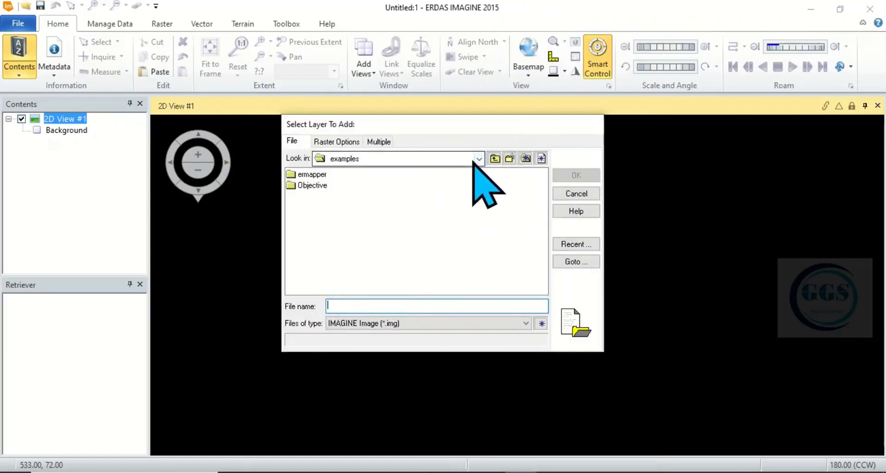
left_click(478, 159)
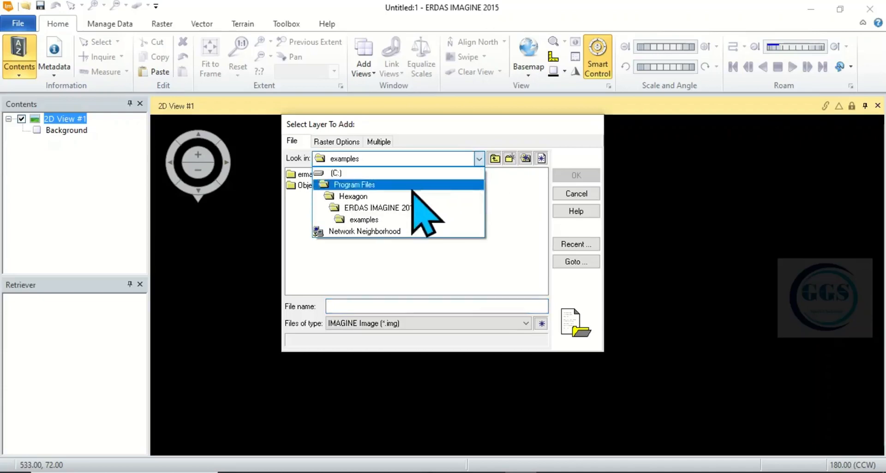
mouse_move(350, 209)
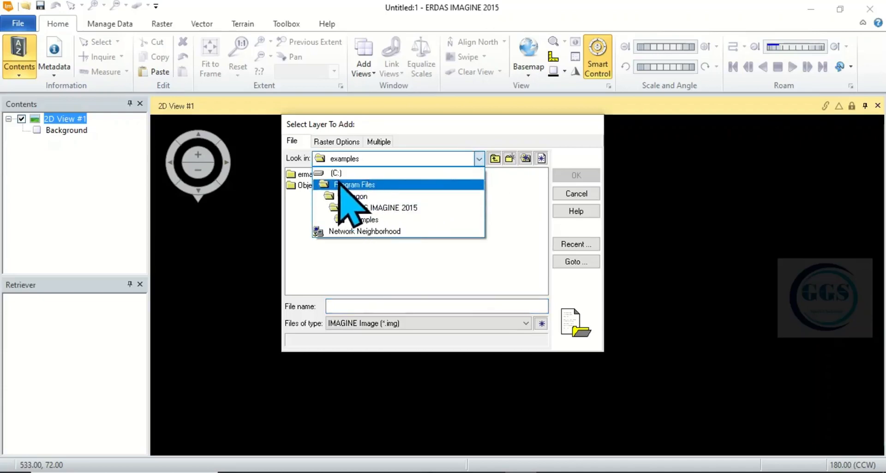
left_click(336, 174)
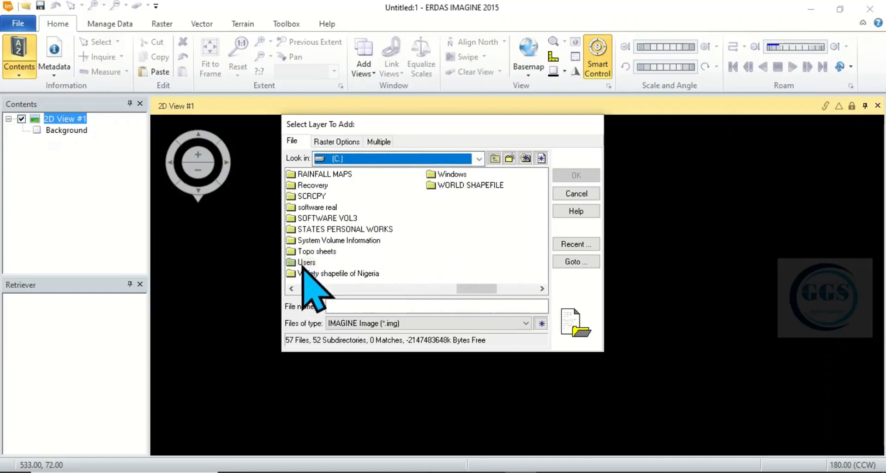
double_click(309, 262)
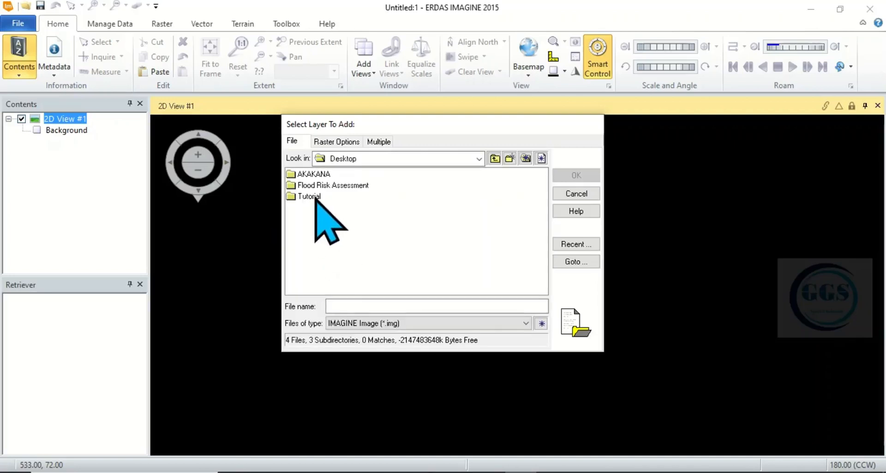
double_click(309, 196)
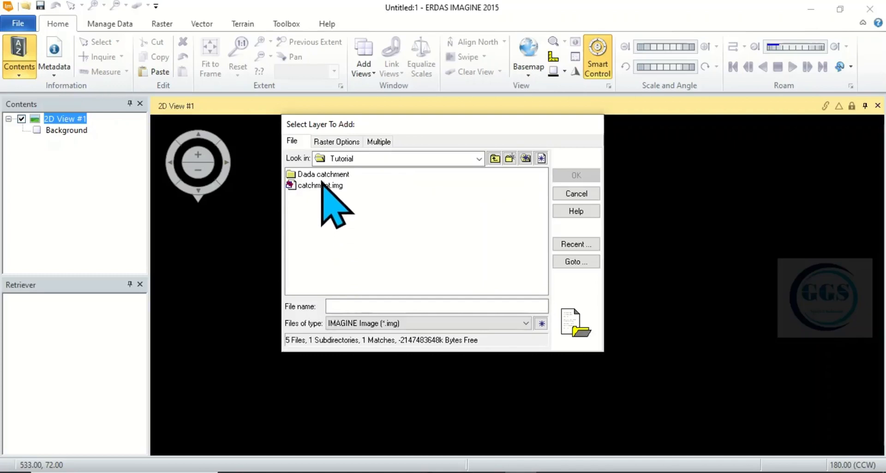
double_click(323, 174)
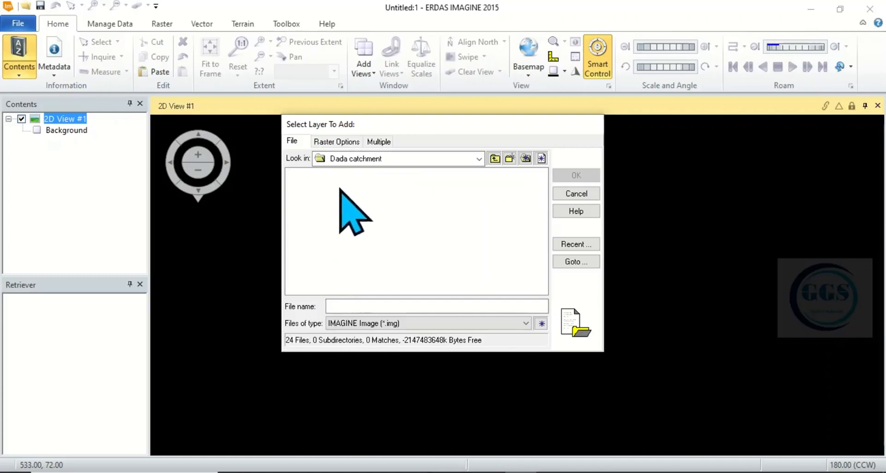
left_click(494, 158)
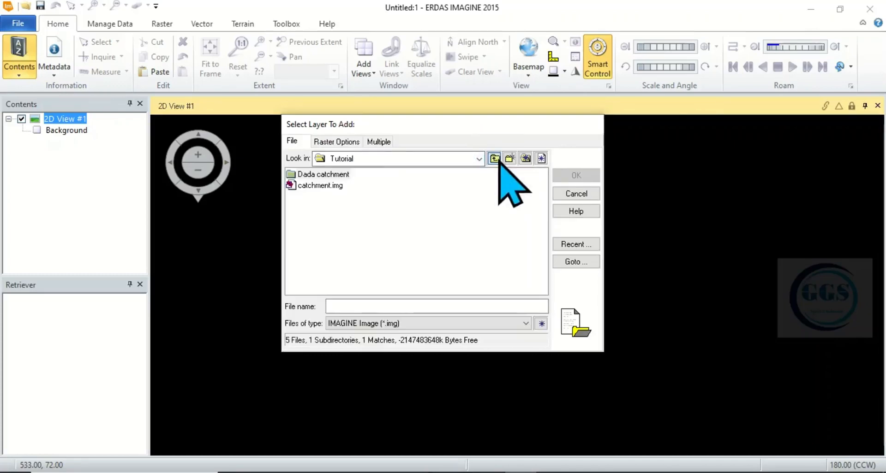
left_click(320, 185)
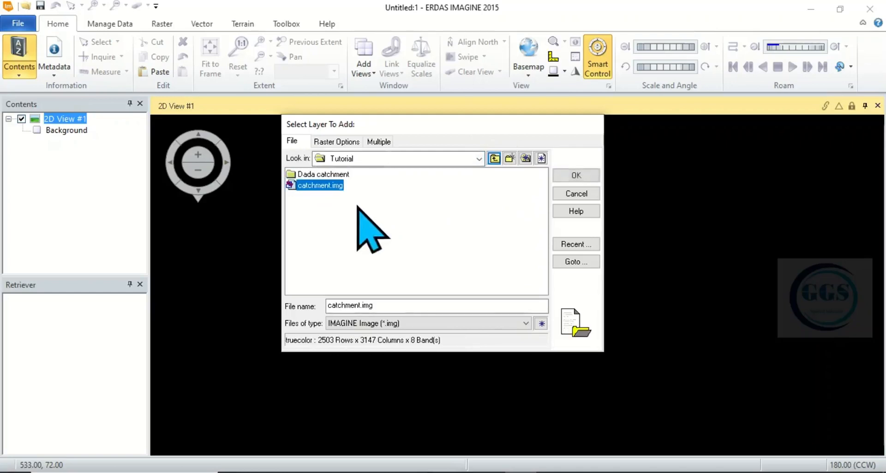
left_click(576, 176)
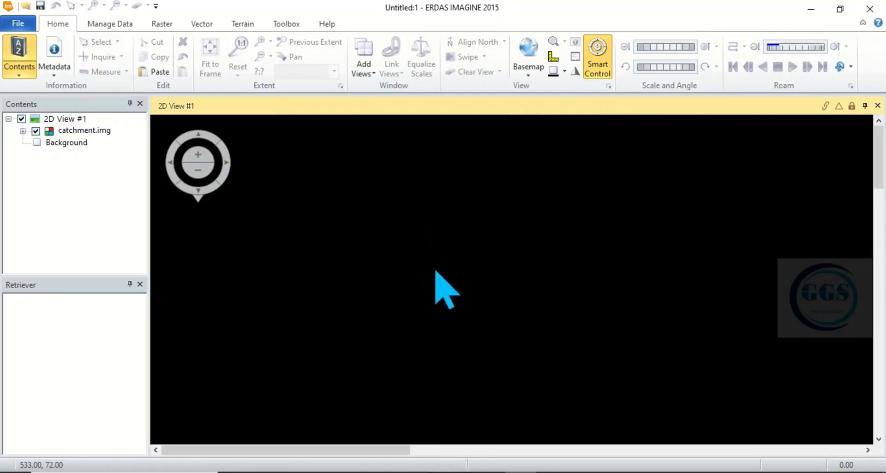
Select the catchment.img layer and fit the composite to the view frame
left_click(84, 130)
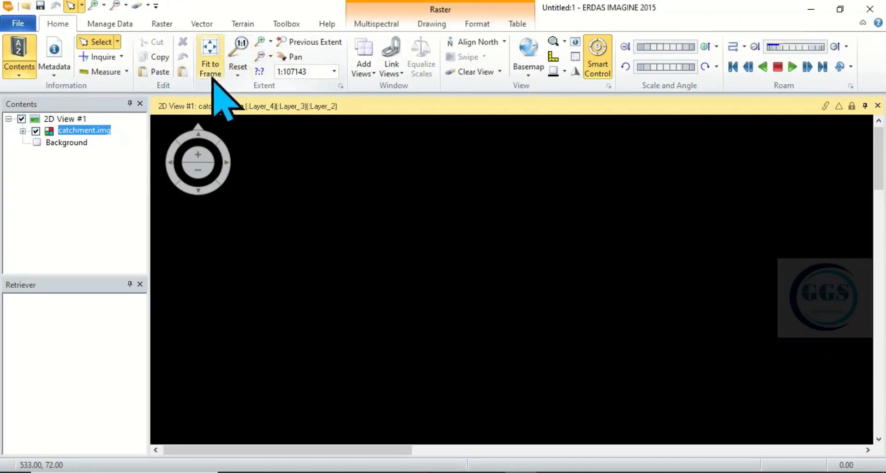
left_click(209, 56)
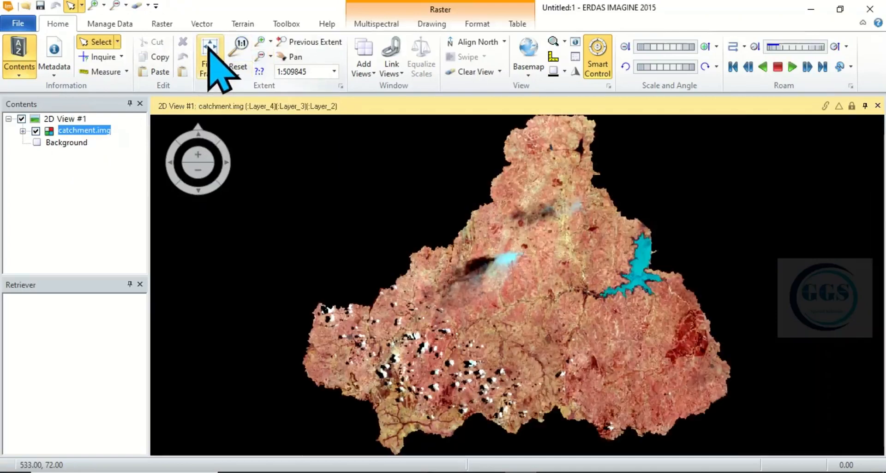
mouse_move(636, 325)
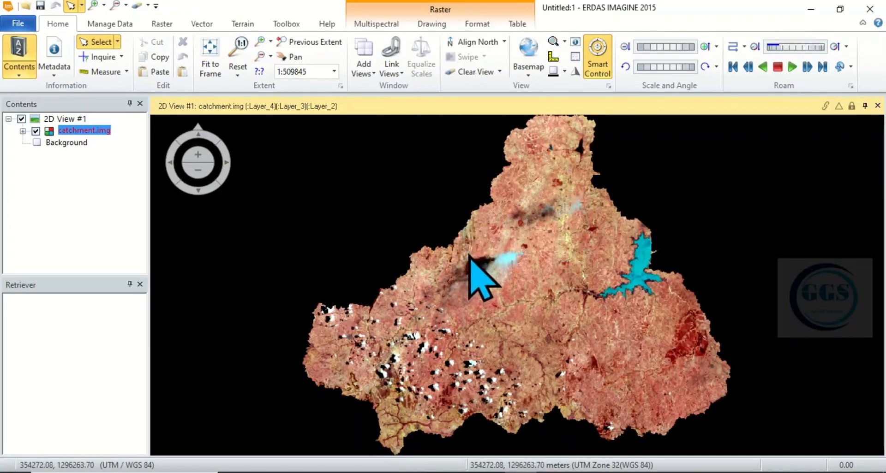
mouse_move(551, 195)
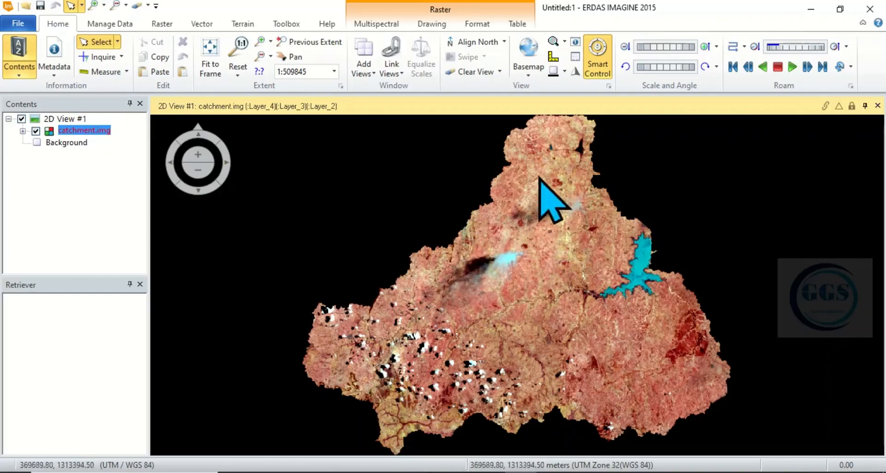
mouse_move(597, 220)
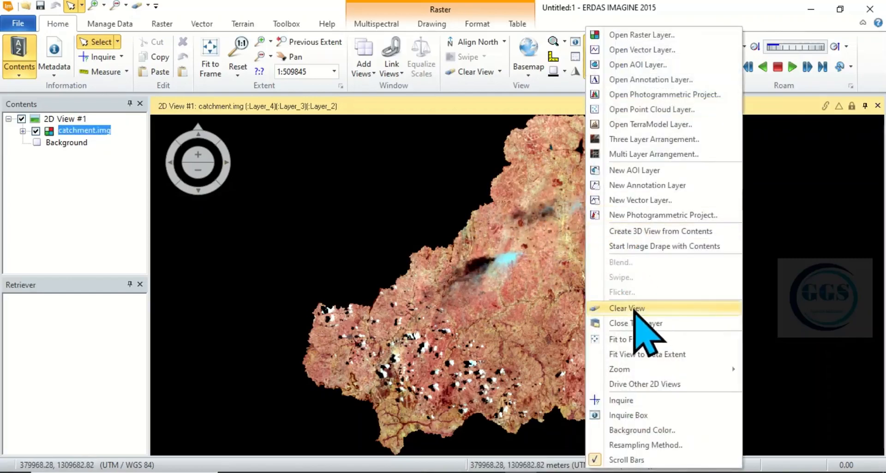
Clear 2D View #1, removing catchment.img and leaving only Background
left_click(626, 308)
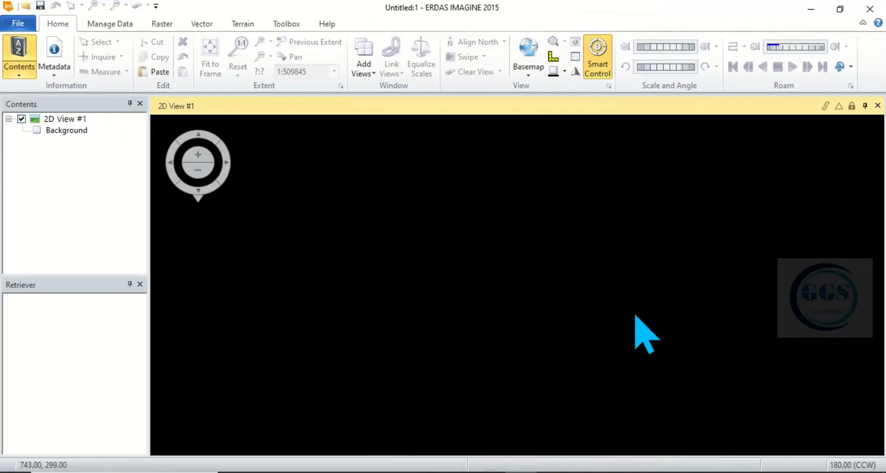
mouse_move(491, 195)
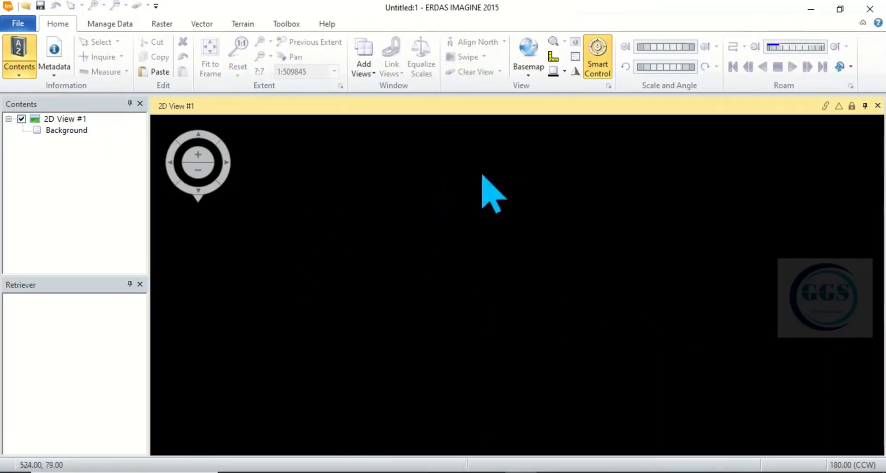
mouse_move(543, 203)
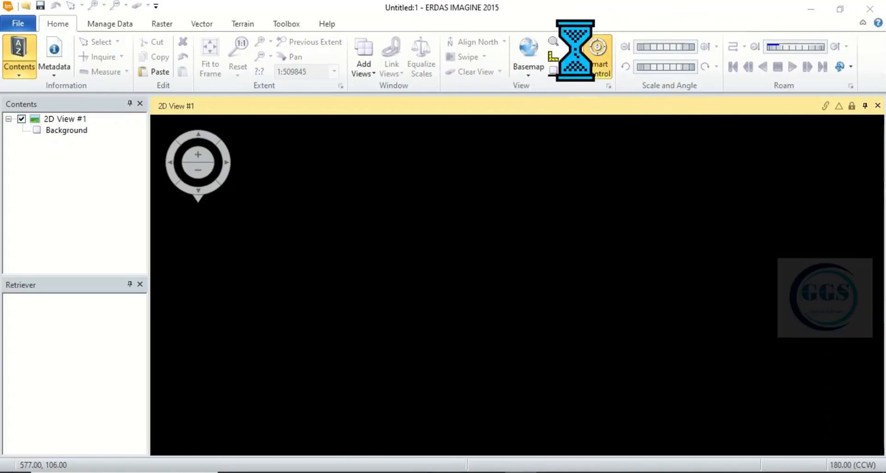
Load Catchment.shp from the Tutorial's Dada catchment folder as a vector layer
left_click(363, 56)
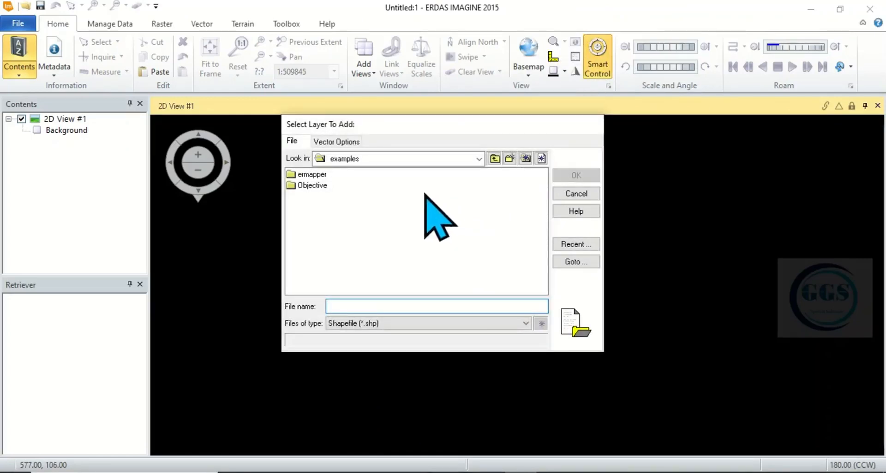
left_click(575, 244)
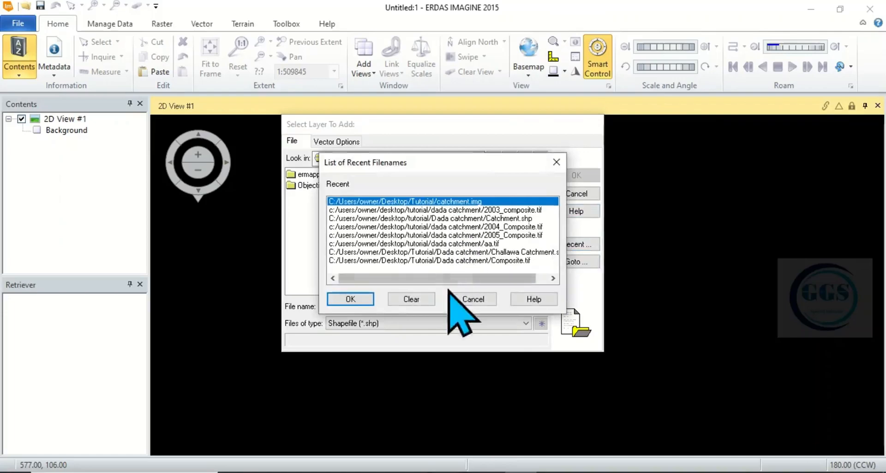
left_click(350, 299)
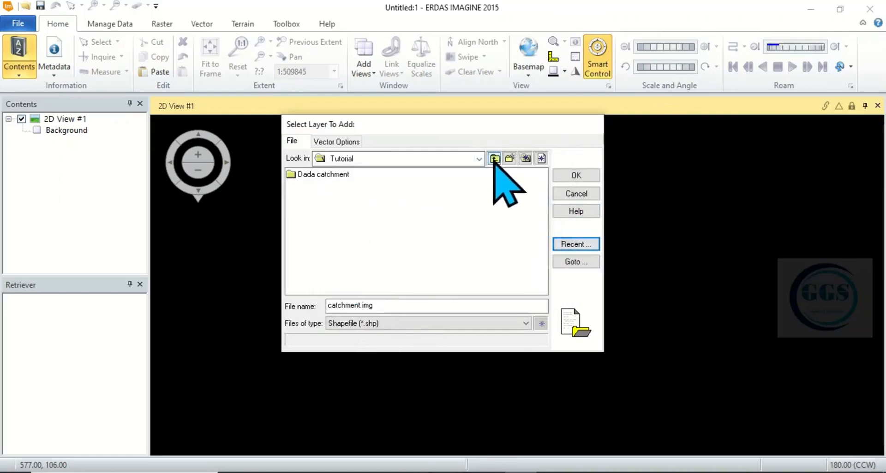
double_click(322, 174)
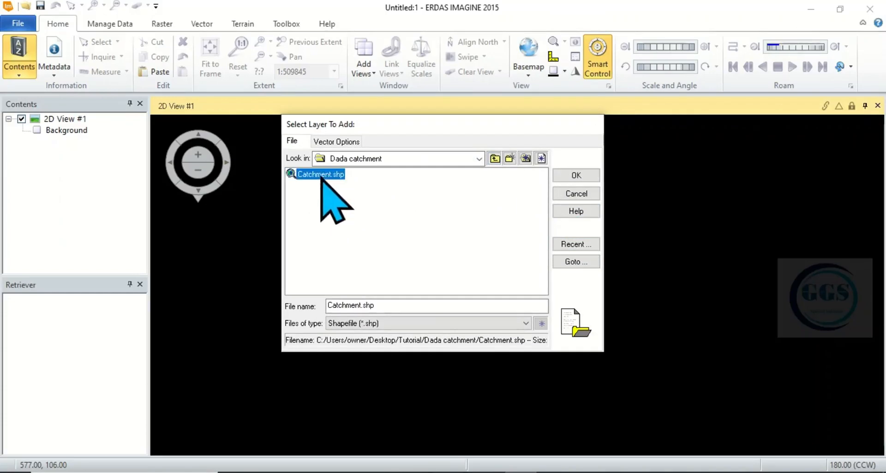
left_click(575, 175)
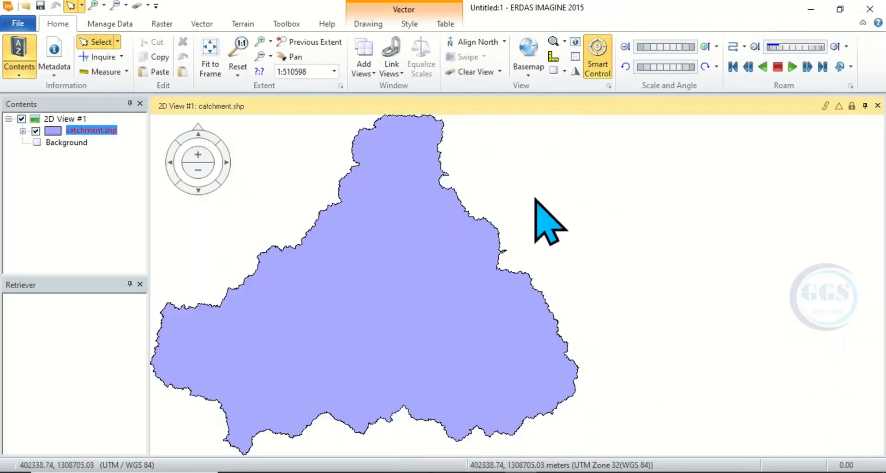
mouse_move(497, 259)
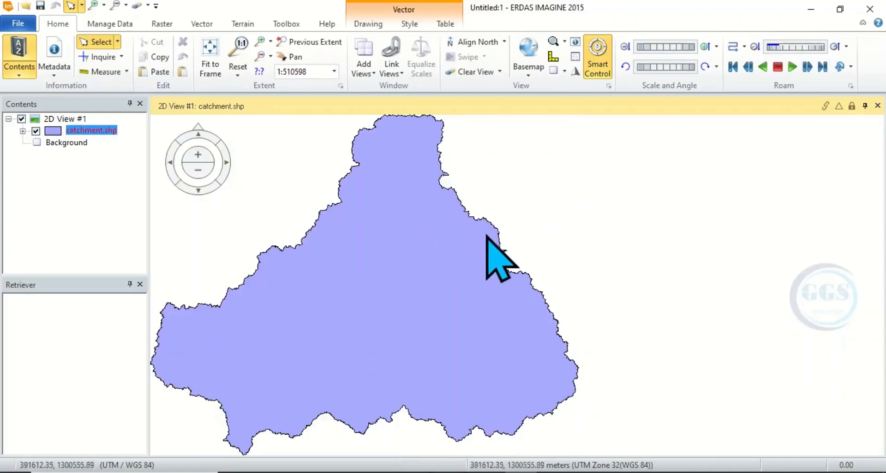
mouse_move(472, 237)
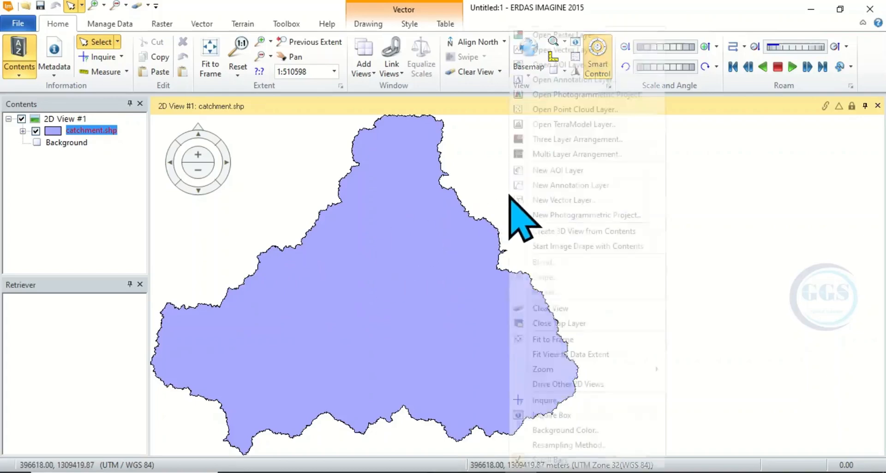
Clear the Catchment.shp polygon from 2D View #1
left_click(558, 323)
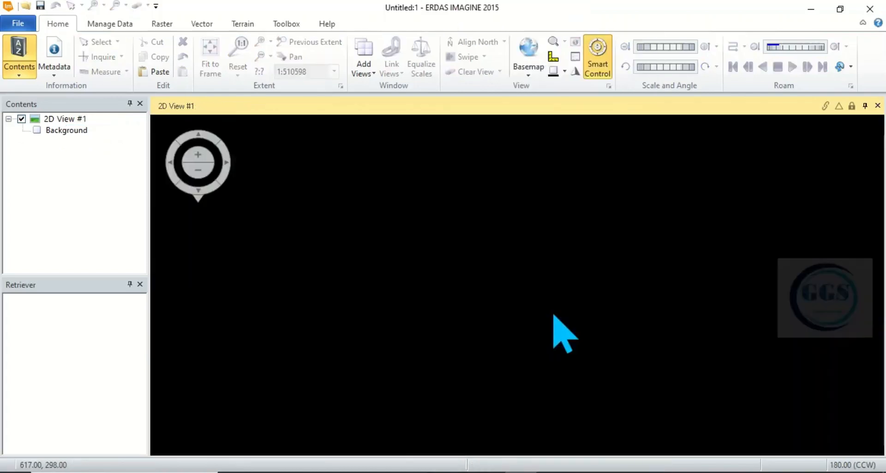
mouse_move(274, 234)
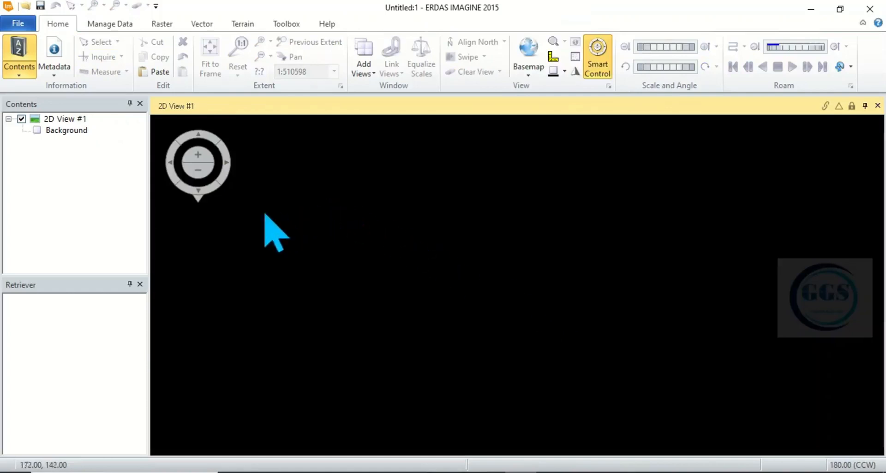
mouse_move(441, 237)
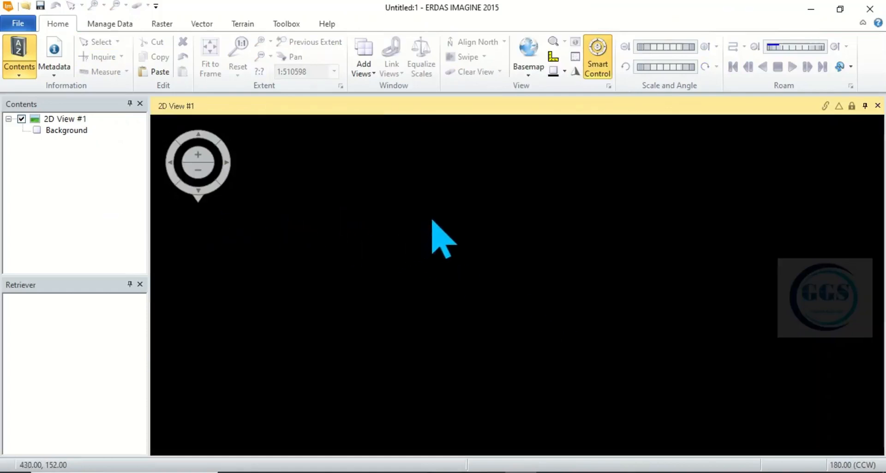
mouse_move(506, 209)
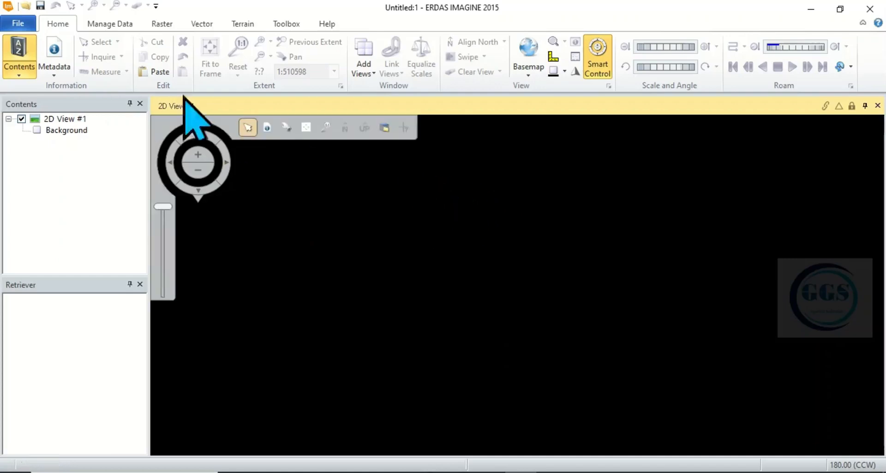
mouse_move(68, 42)
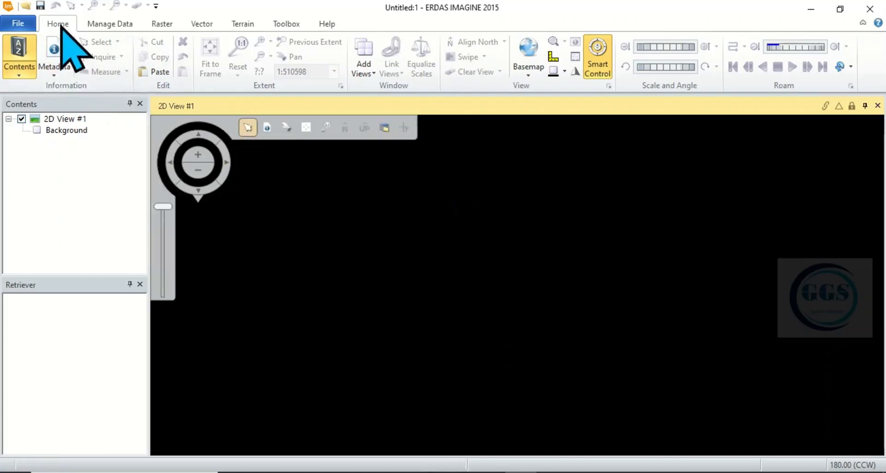
mouse_move(130, 220)
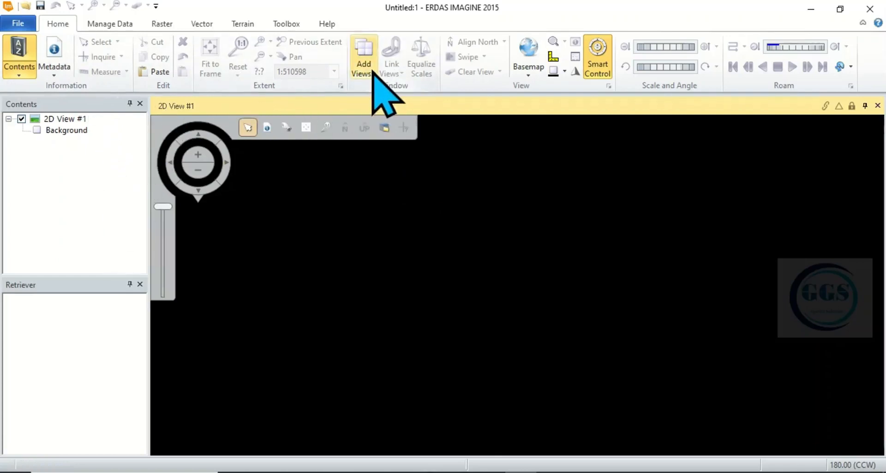
Create 2D View #2 from the Add Views menu
left_click(362, 56)
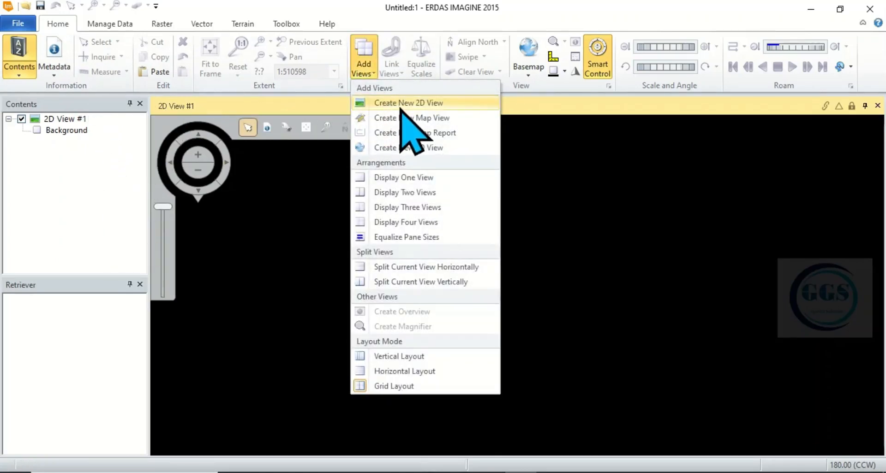
left_click(408, 102)
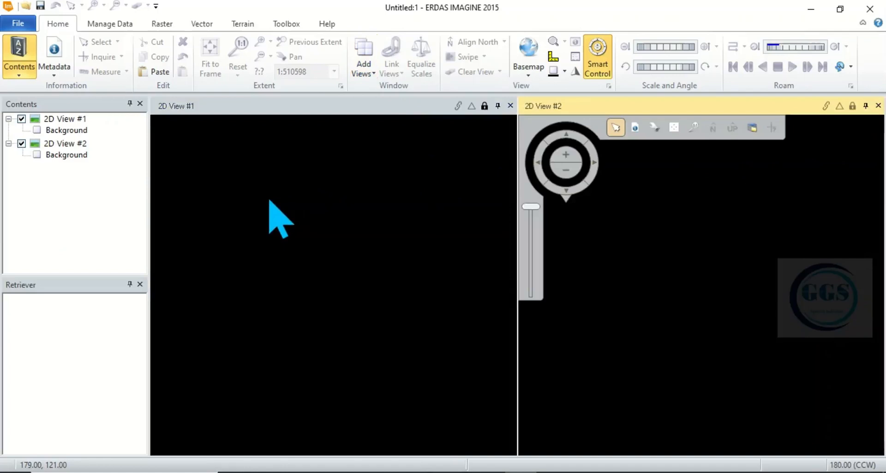
Add 2003_composite.tif to View #1 from recent files, fit it, then activate View #2
right_click(276, 220)
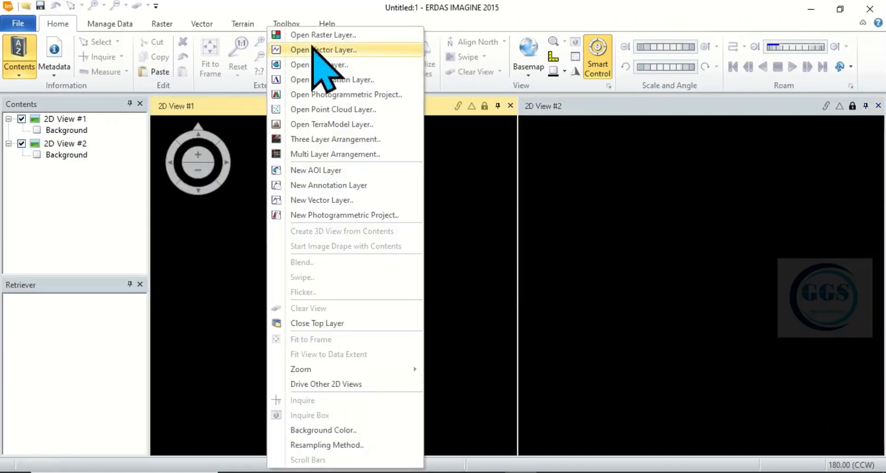
left_click(323, 50)
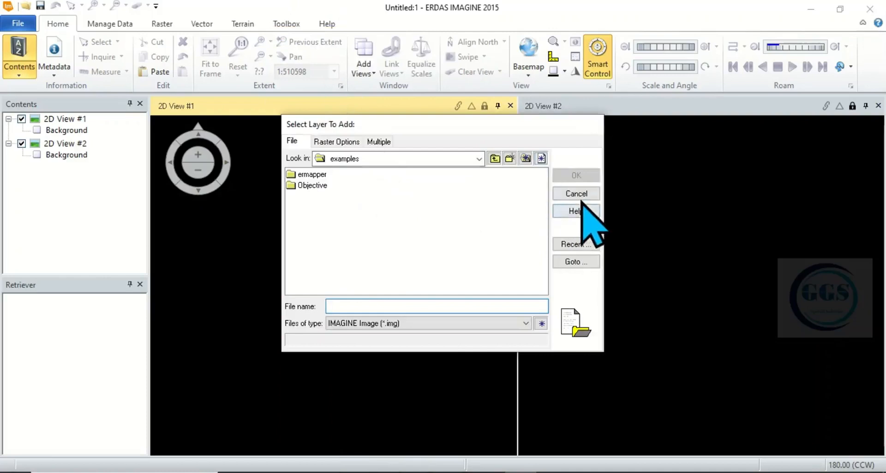
left_click(575, 244)
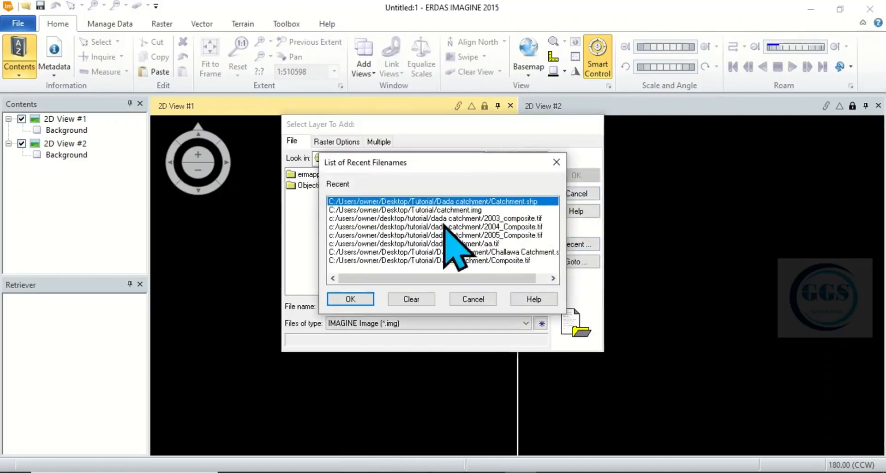
left_click(441, 218)
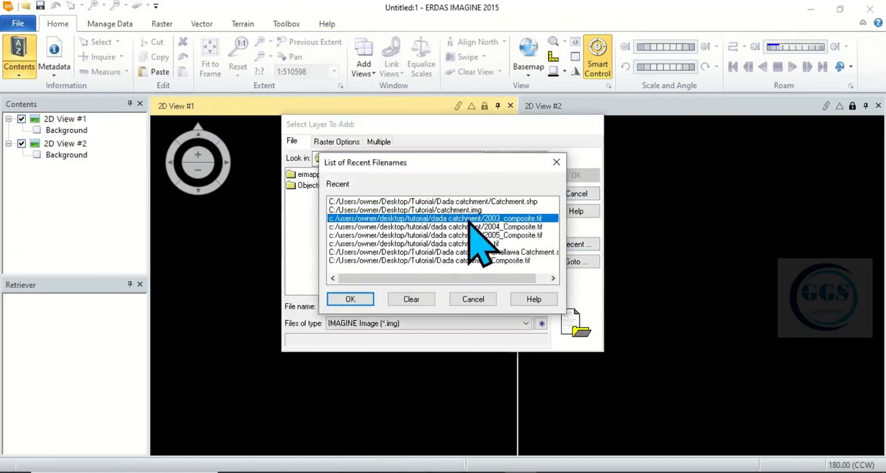
left_click(350, 299)
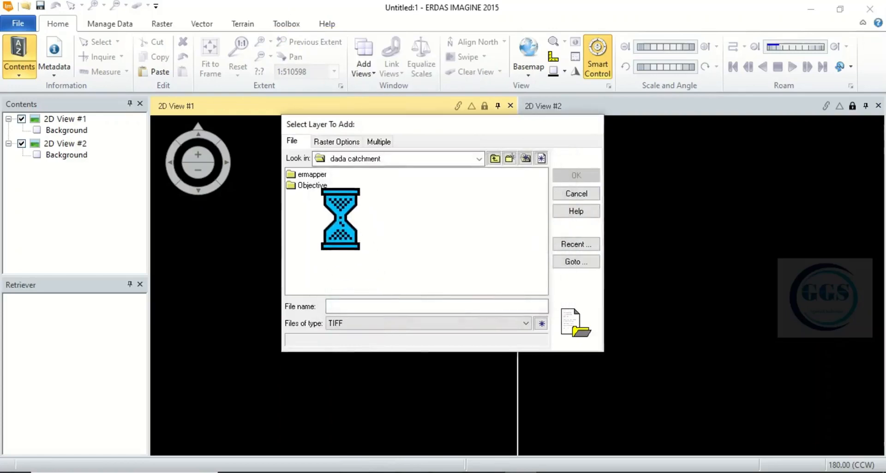
left_click(326, 174)
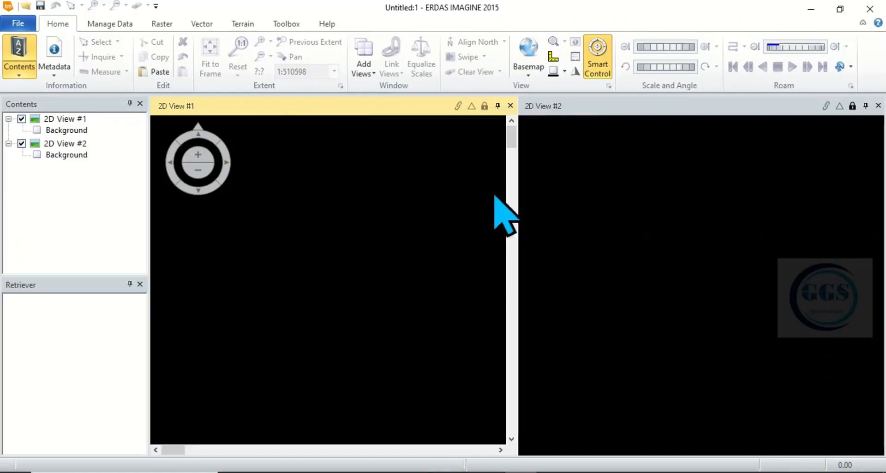
mouse_move(291, 195)
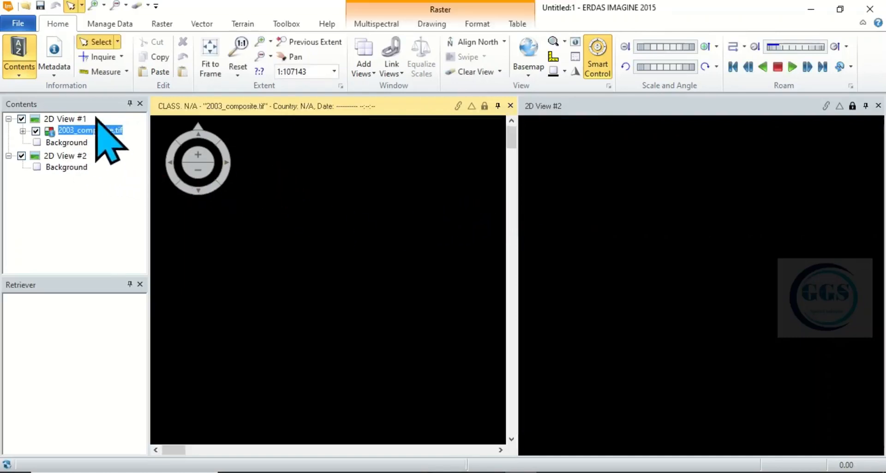
left_click(210, 57)
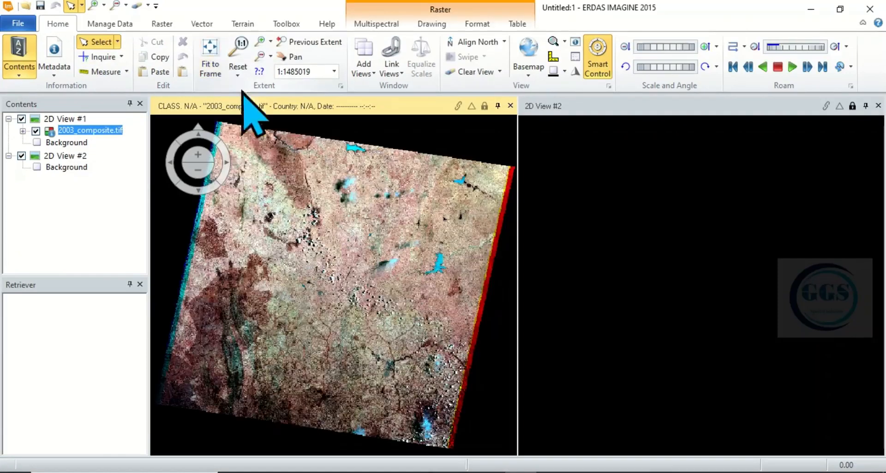
mouse_move(652, 242)
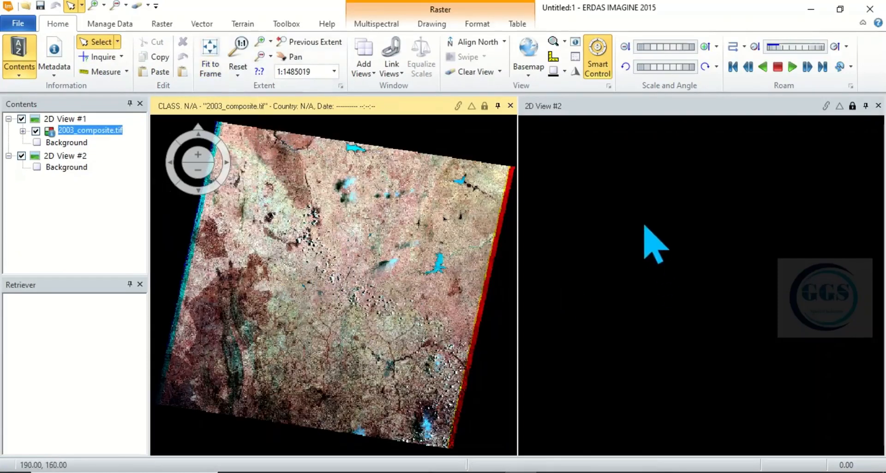
left_click(672, 243)
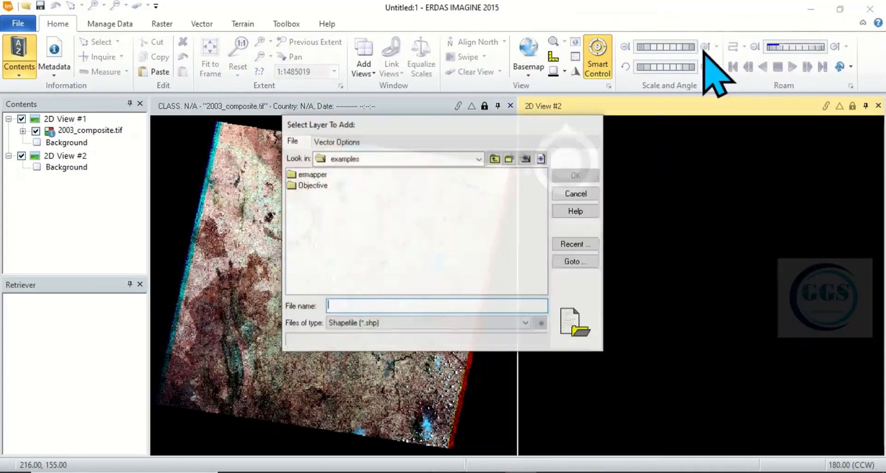
Add Catchment.shp from dada catchment to View #2, dismissing the missing-file warning
left_click(574, 245)
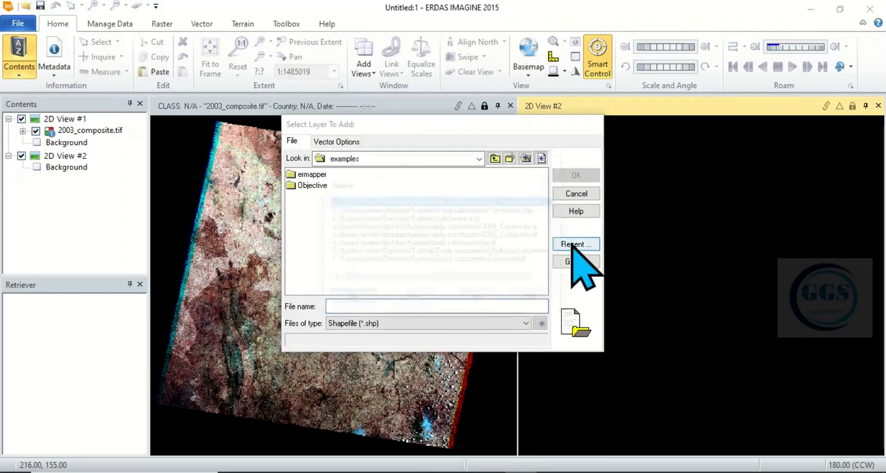
left_click(575, 244)
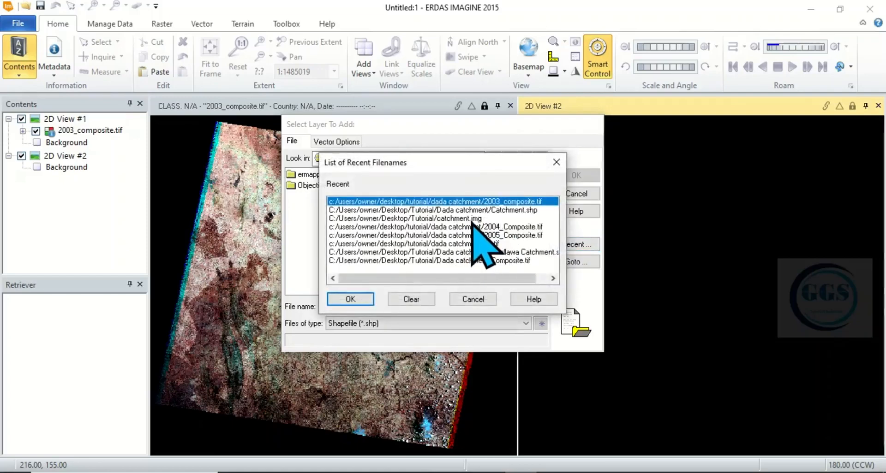
left_click(405, 219)
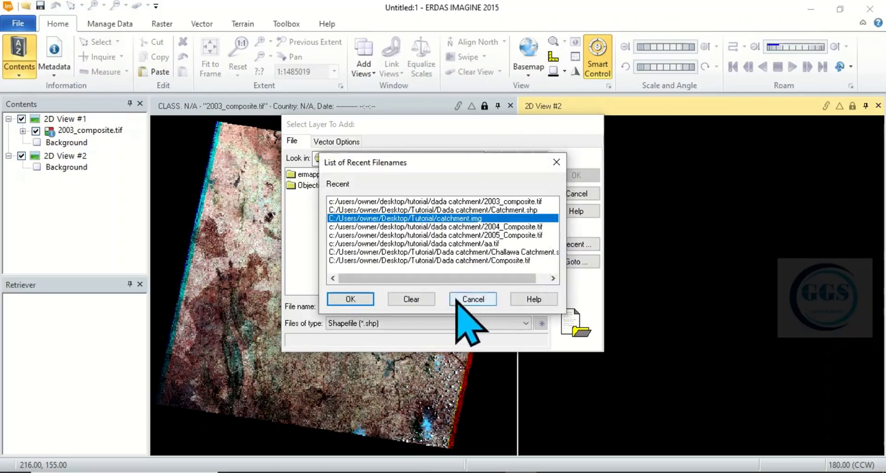
mouse_move(494, 271)
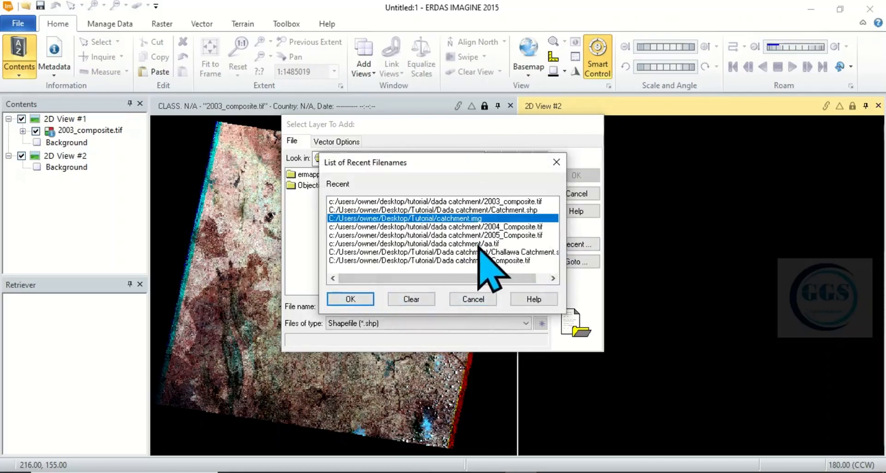
left_click(349, 299)
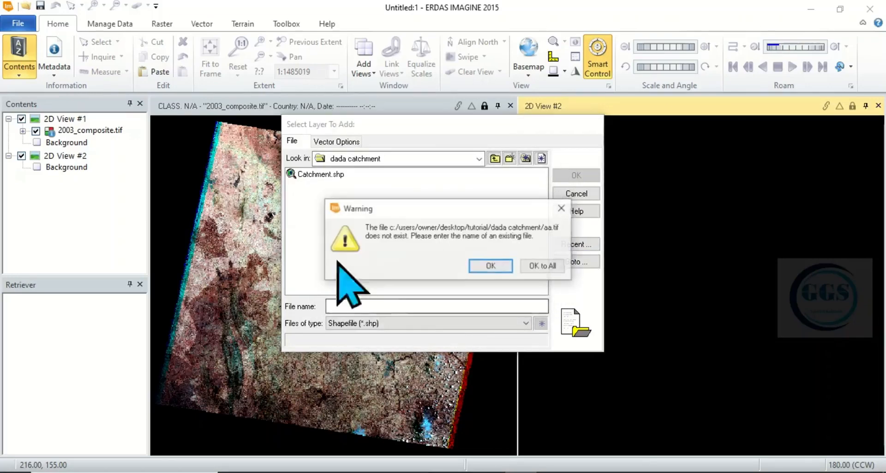
left_click(489, 265)
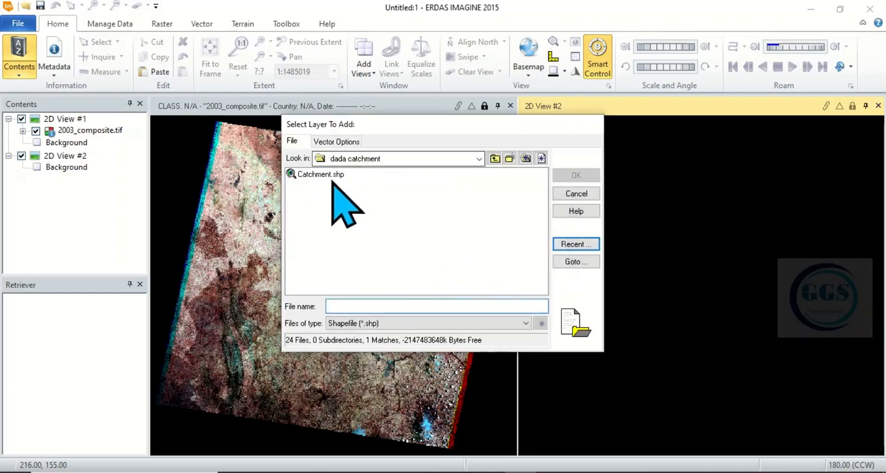
left_click(320, 174)
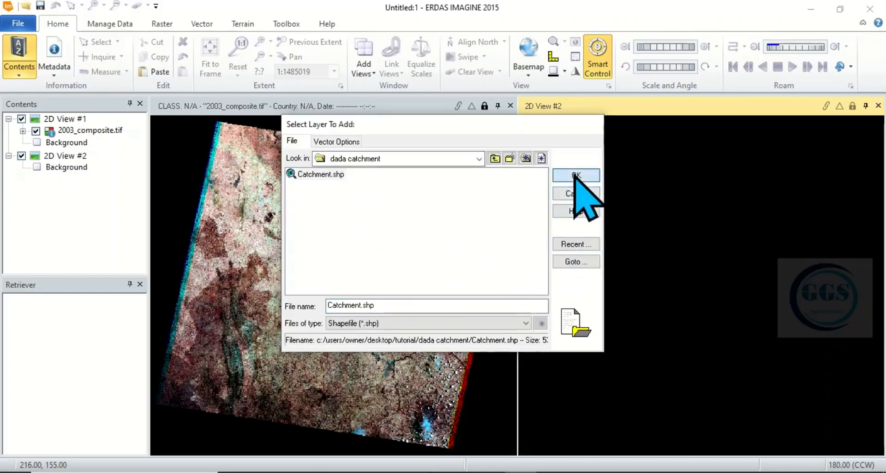
left_click(576, 175)
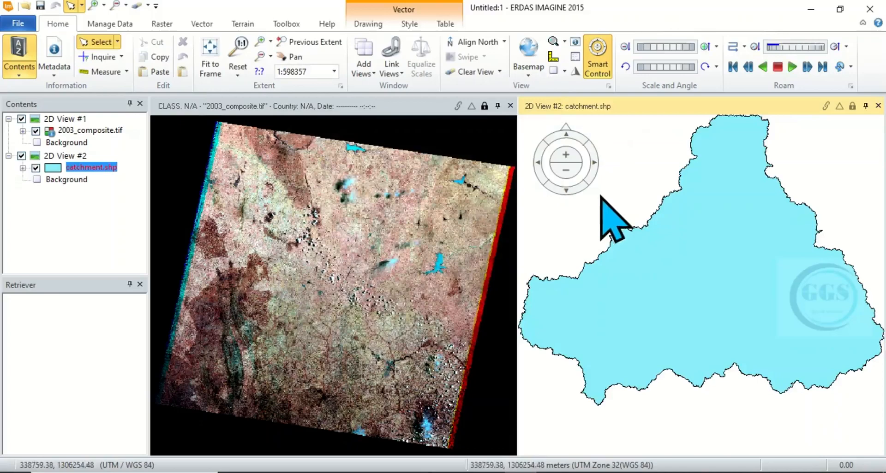
mouse_move(712, 260)
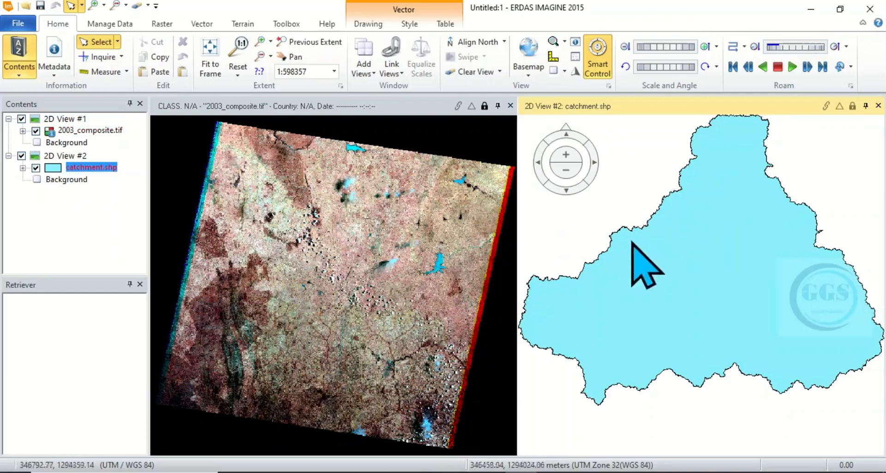
mouse_move(602, 305)
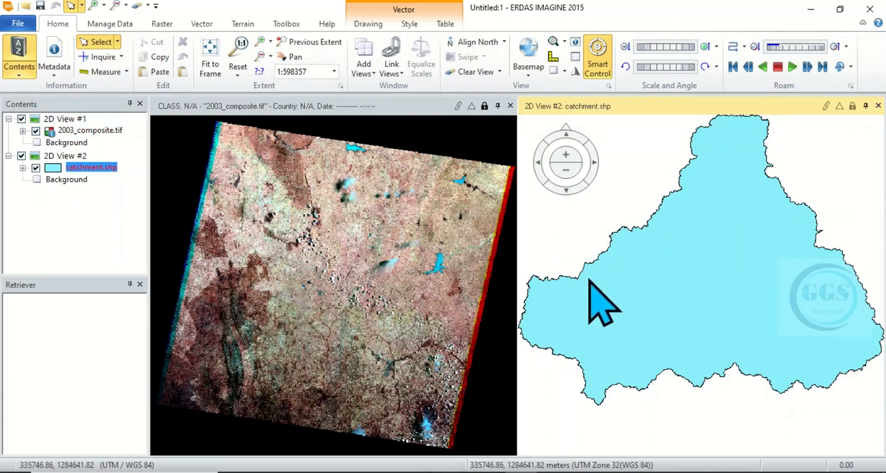
mouse_move(780, 220)
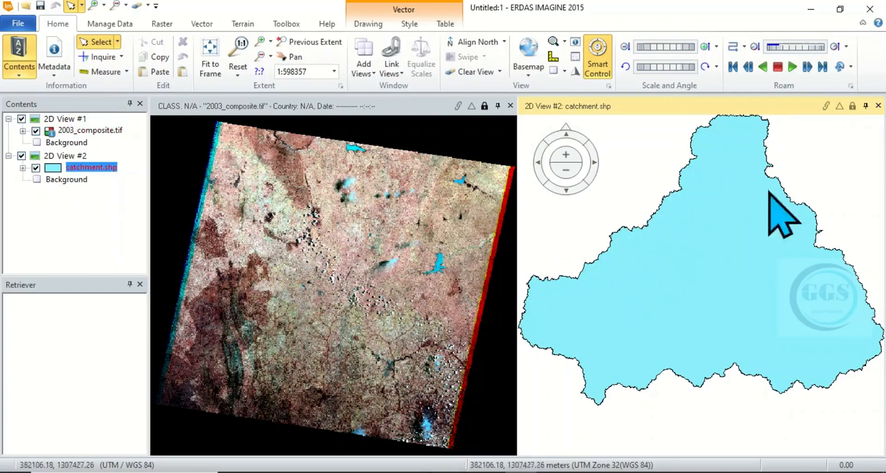
Close 2D View #2 holding catchment.shp, keeping only the composite view
left_click(877, 106)
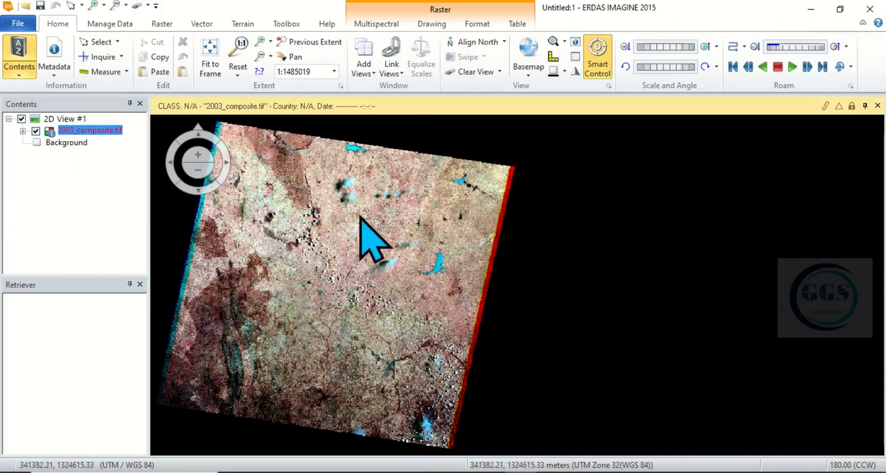
Fit 2003_composite.tif to the frame, then review and close its histogram attribute table
left_click(209, 56)
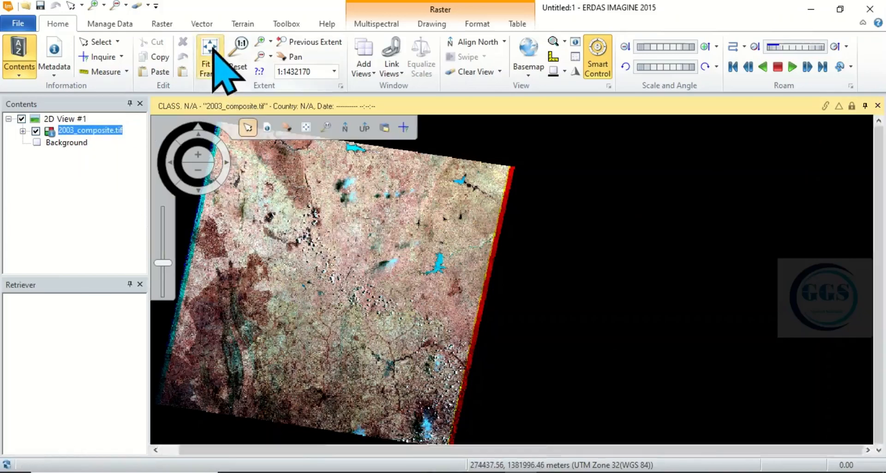
left_click(209, 54)
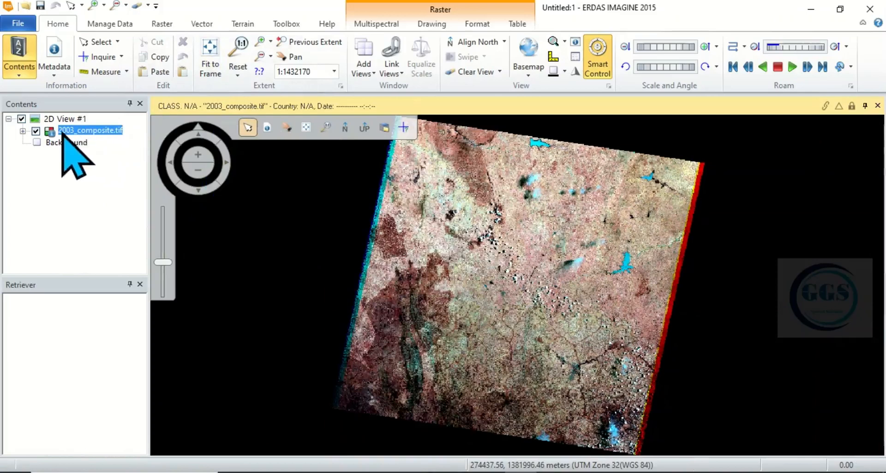
mouse_move(85, 158)
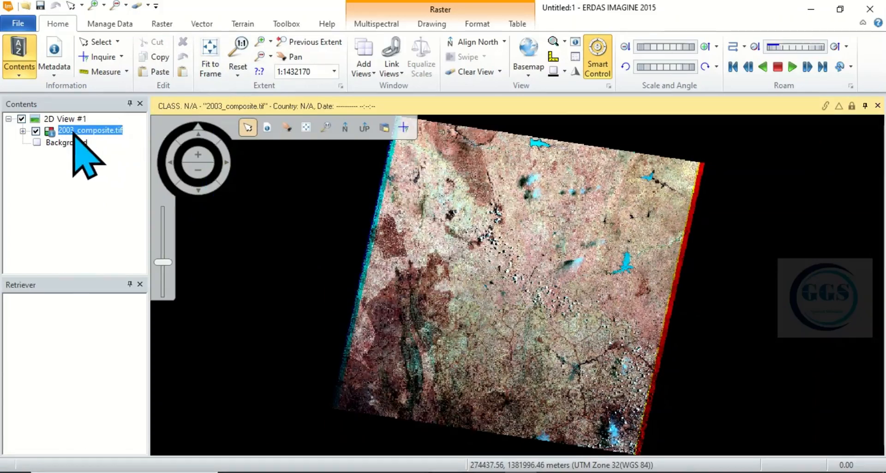
right_click(91, 130)
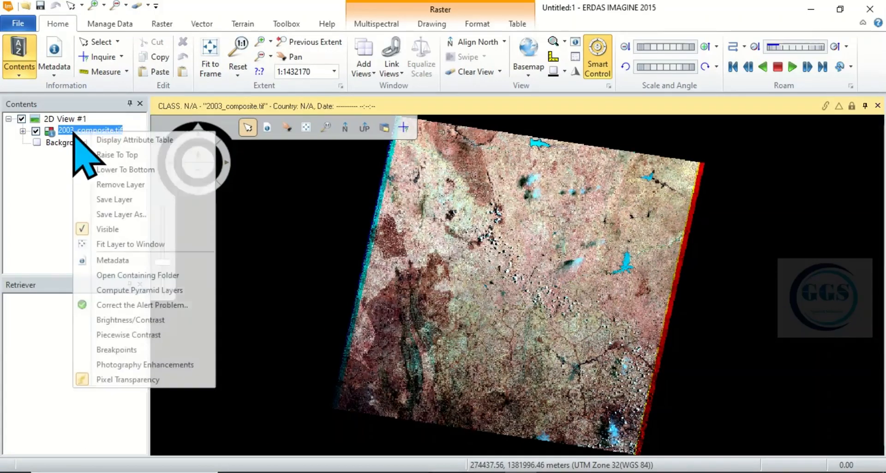
mouse_move(134, 140)
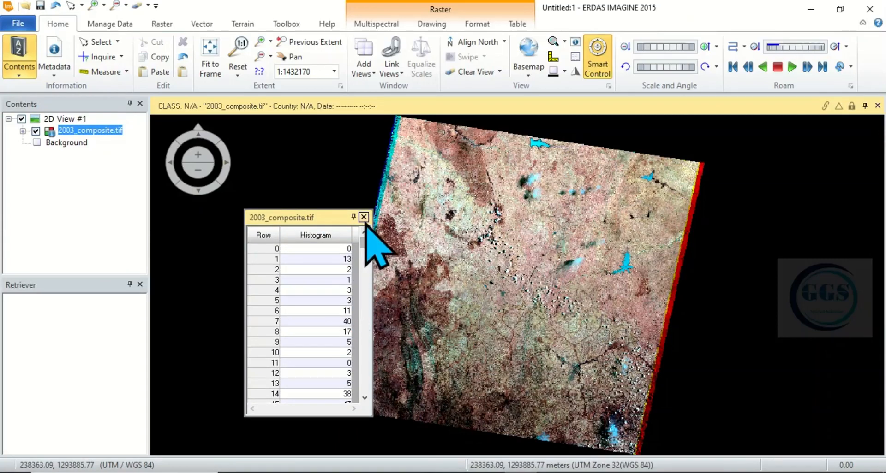
left_click(363, 216)
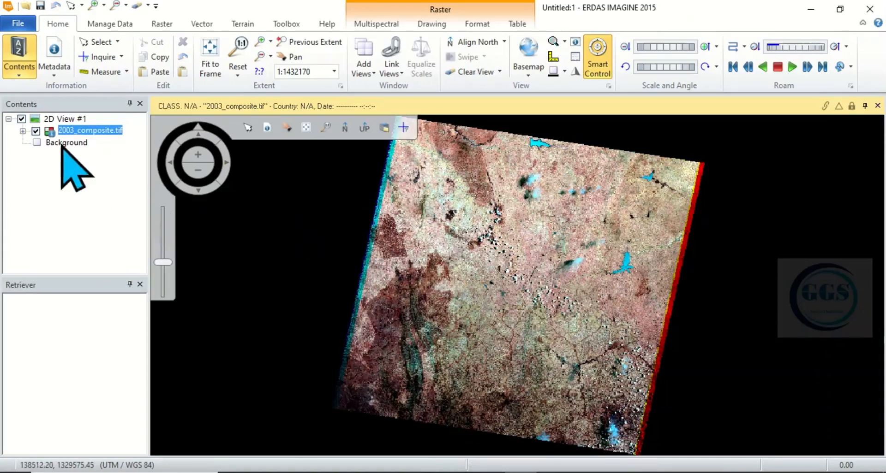
Open 2003_composite.tif's Image Metadata, check its Projection and Pixel data tabs, then close it
right_click(90, 130)
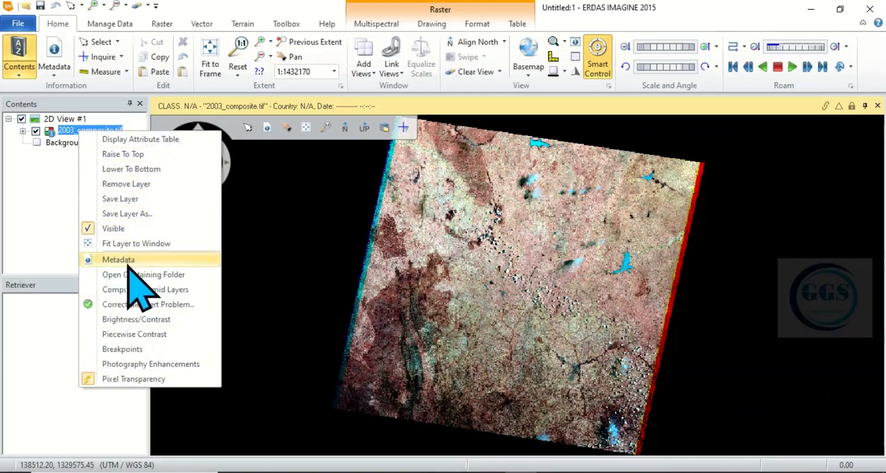
mouse_move(118, 260)
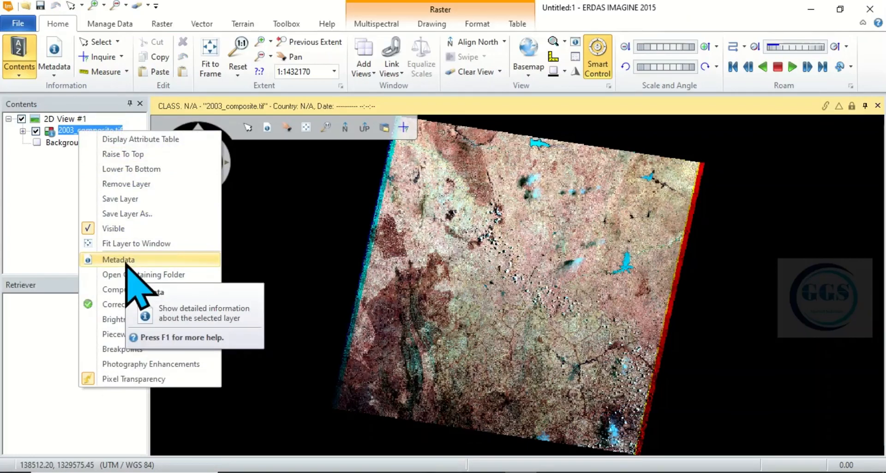
left_click(118, 260)
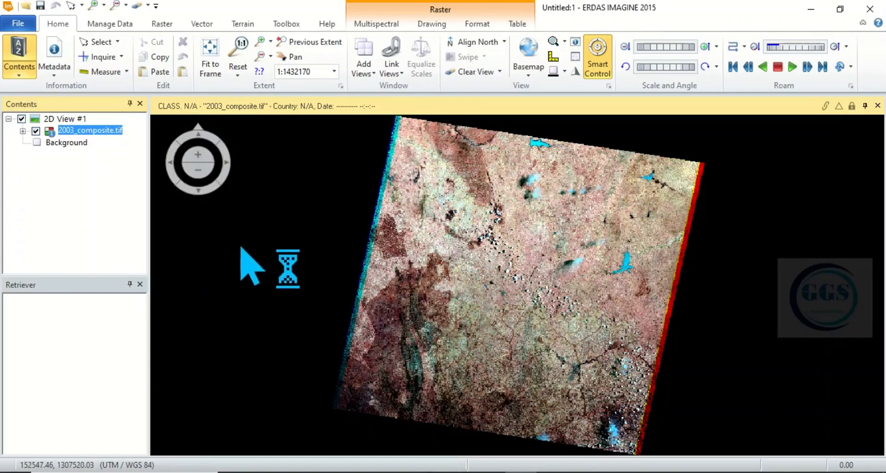
left_click(54, 56)
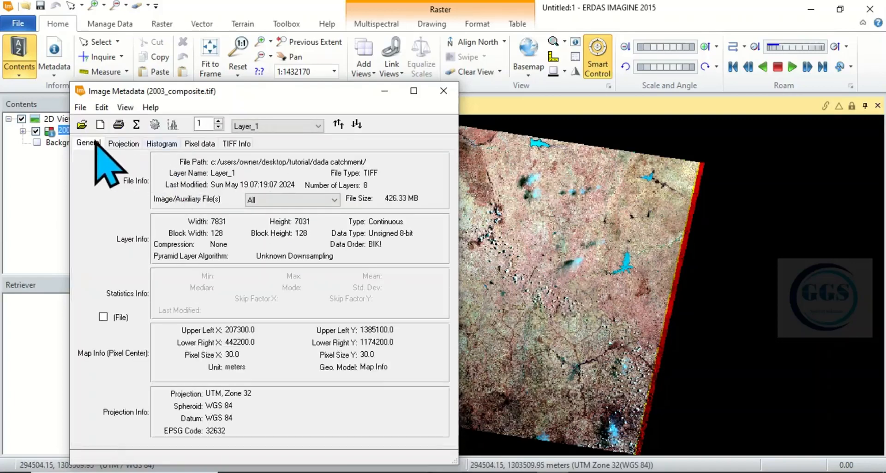
mouse_move(181, 249)
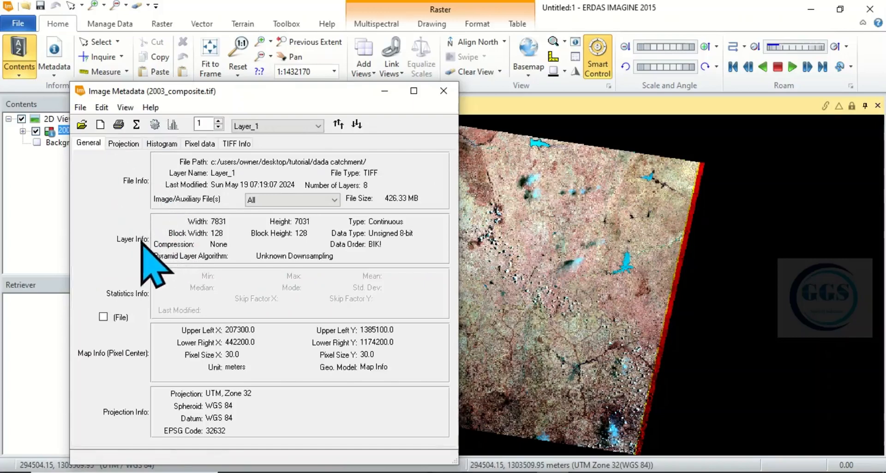
mouse_move(166, 348)
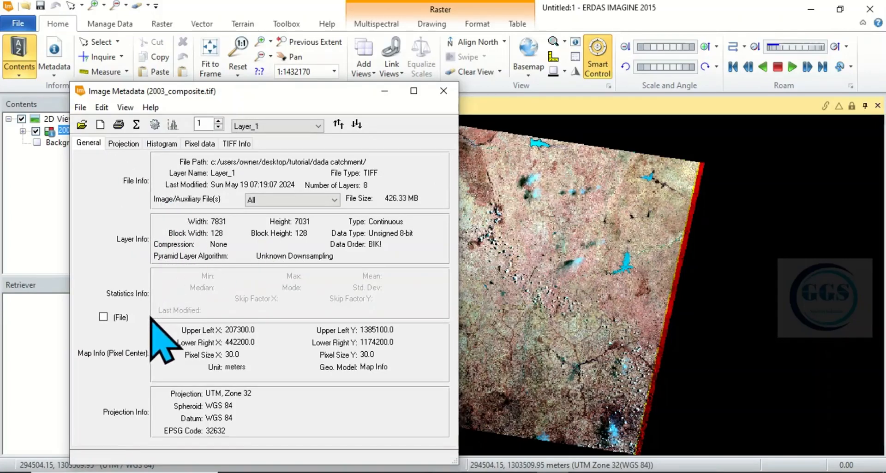
mouse_move(149, 441)
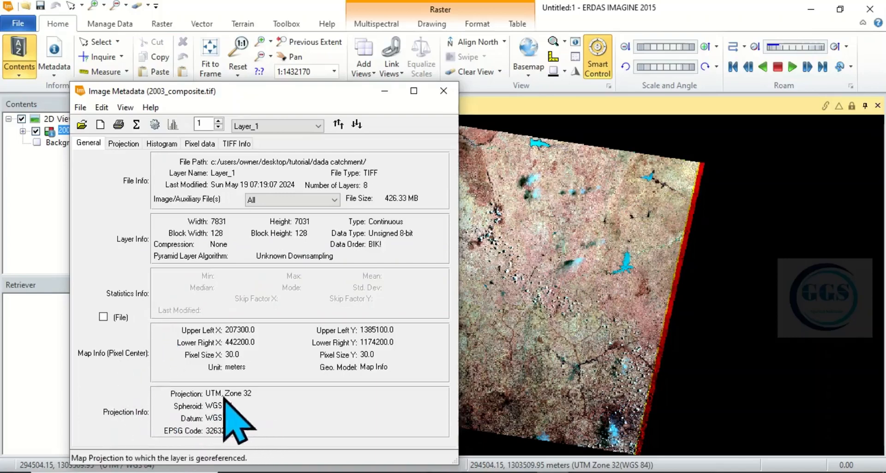
mouse_move(147, 192)
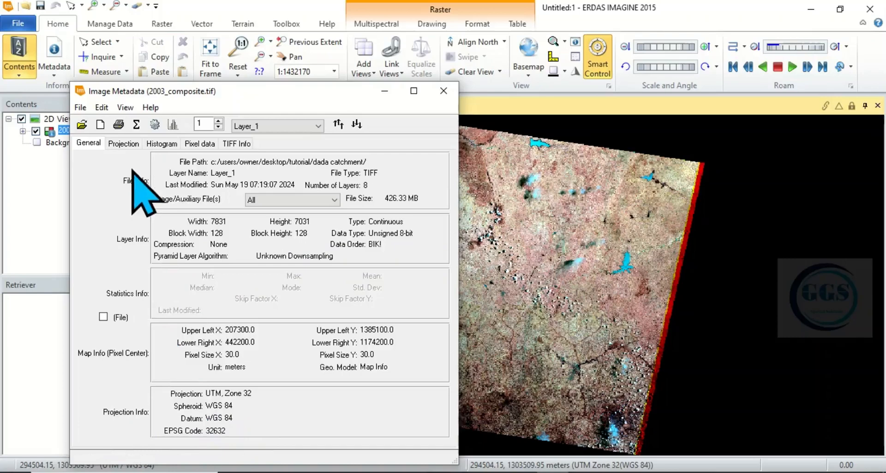
left_click(124, 143)
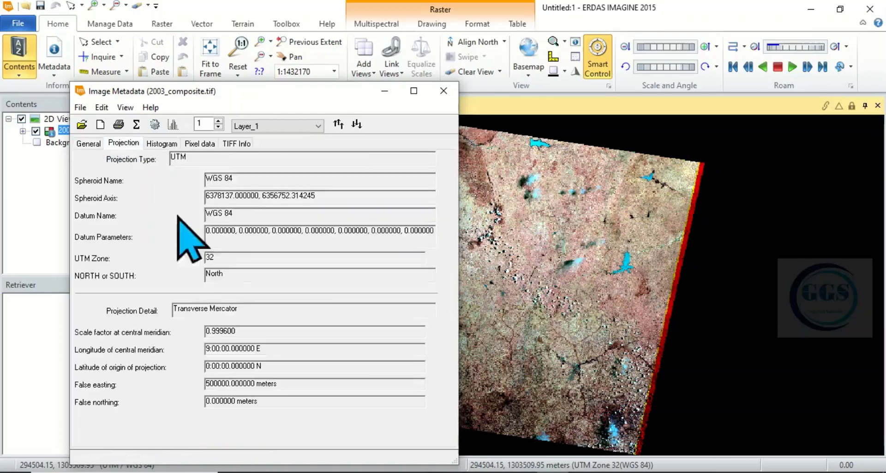
mouse_move(319, 274)
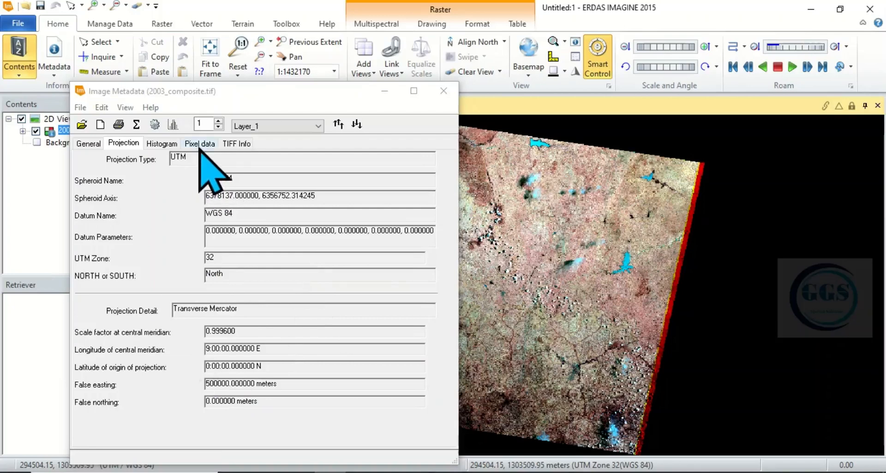
left_click(199, 143)
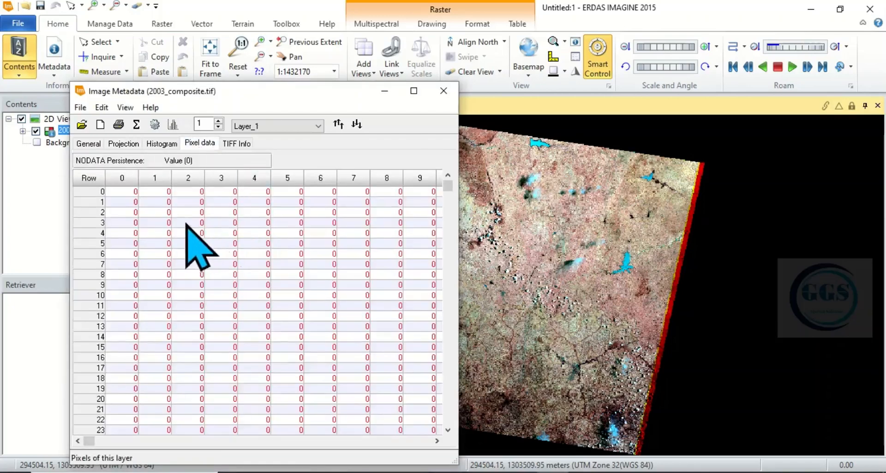
mouse_move(266, 316)
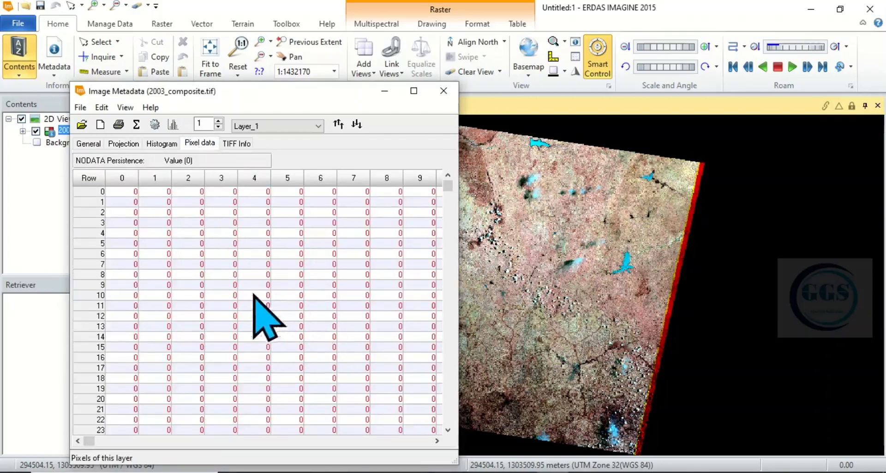
mouse_move(243, 163)
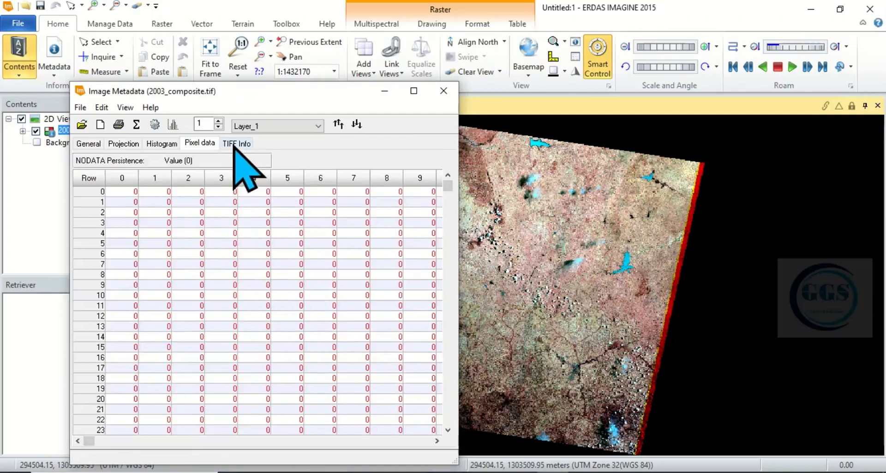
mouse_move(444, 90)
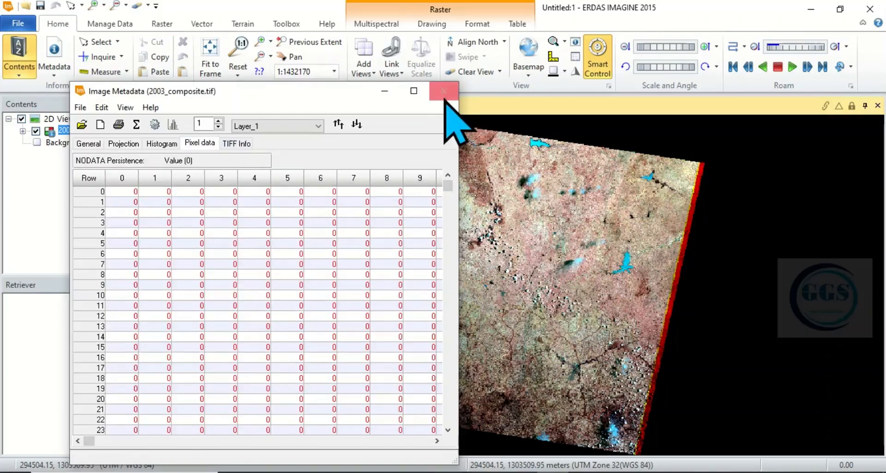
left_click(443, 91)
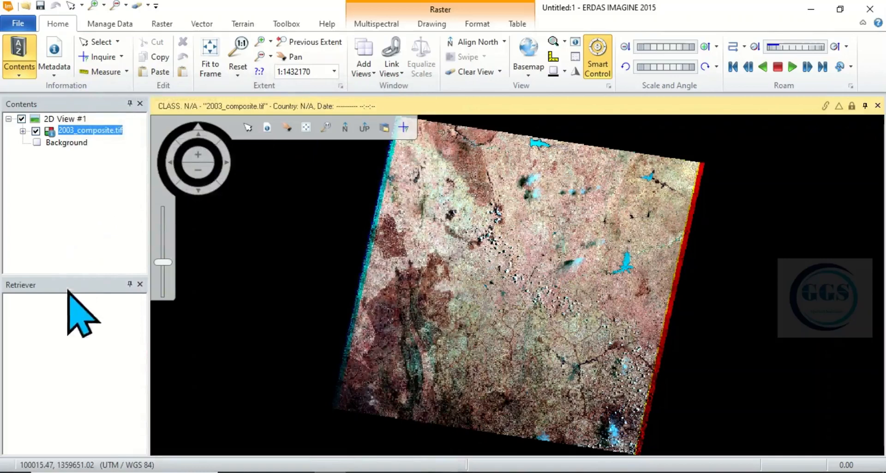
mouse_move(217, 107)
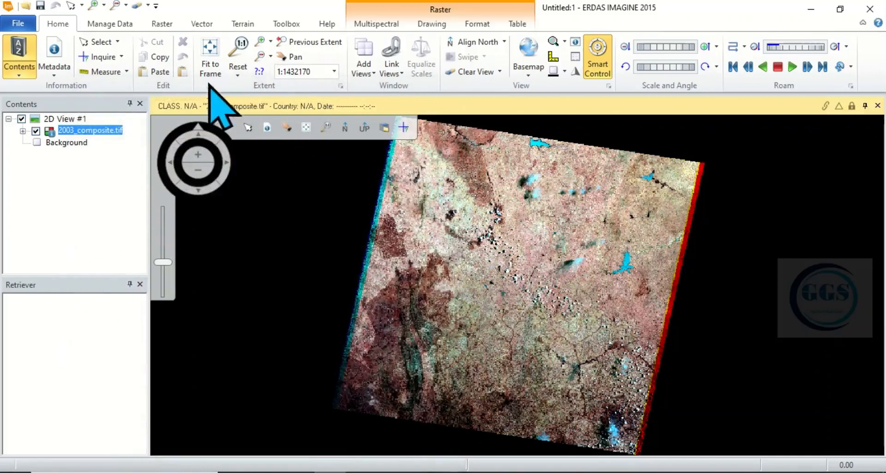
mouse_move(350, 178)
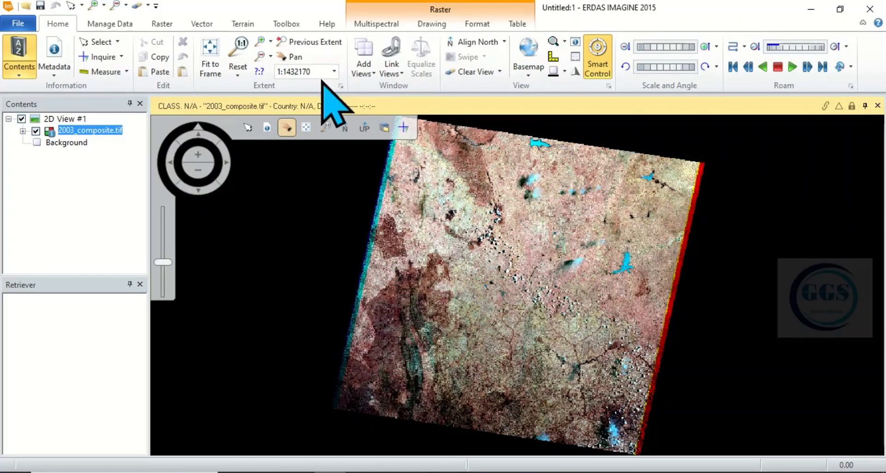
Pan the 2003 composite image leftward within 2D View #1, ending on the Raster tab
left_click(294, 56)
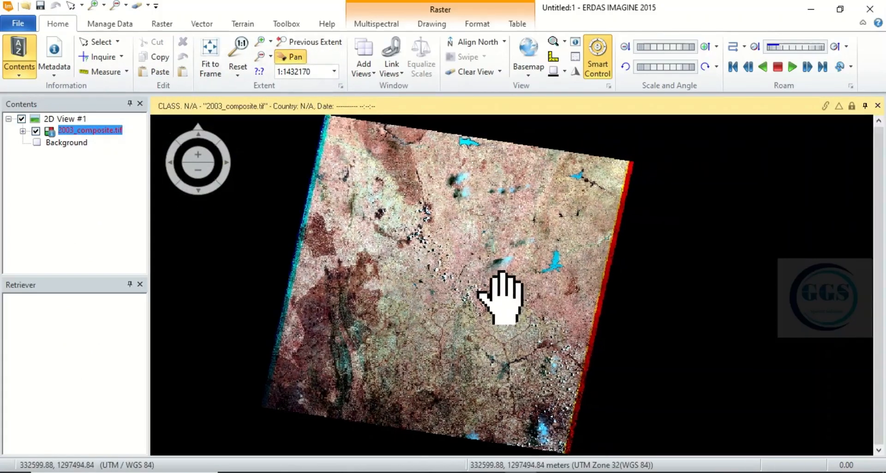
left_click_drag(505, 296, 472, 282)
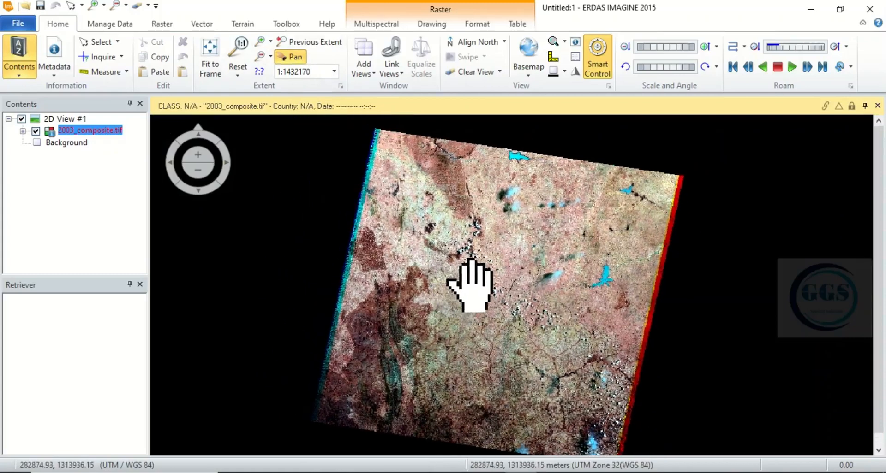
left_click_drag(472, 286, 373, 263)
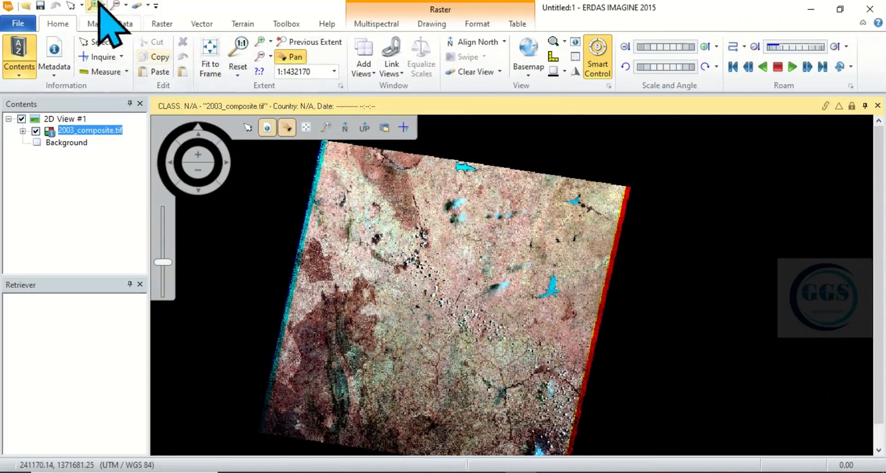
left_click(162, 23)
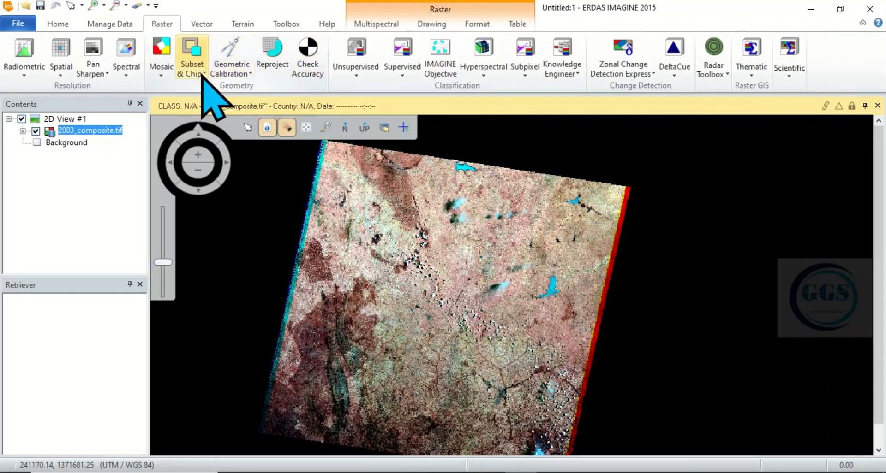
mouse_move(203, 40)
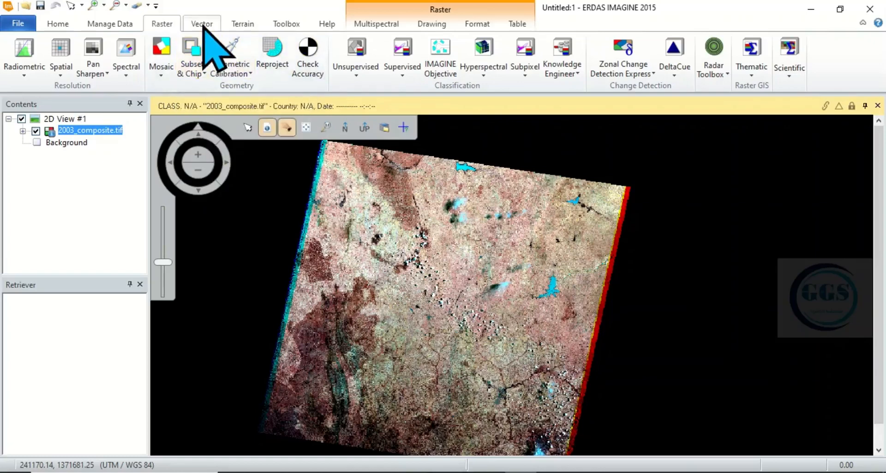
Browse the Vector, Terrain and Multispectral ribbon tabs, ending on Multispectral
left_click(201, 23)
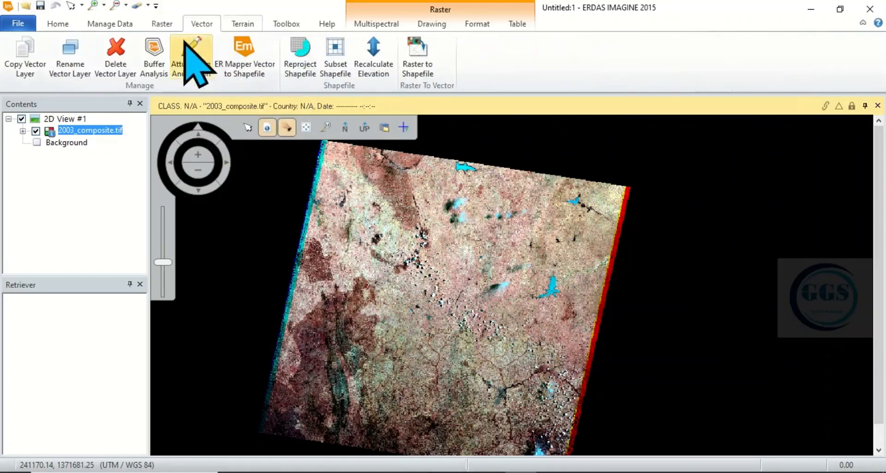
left_click(243, 23)
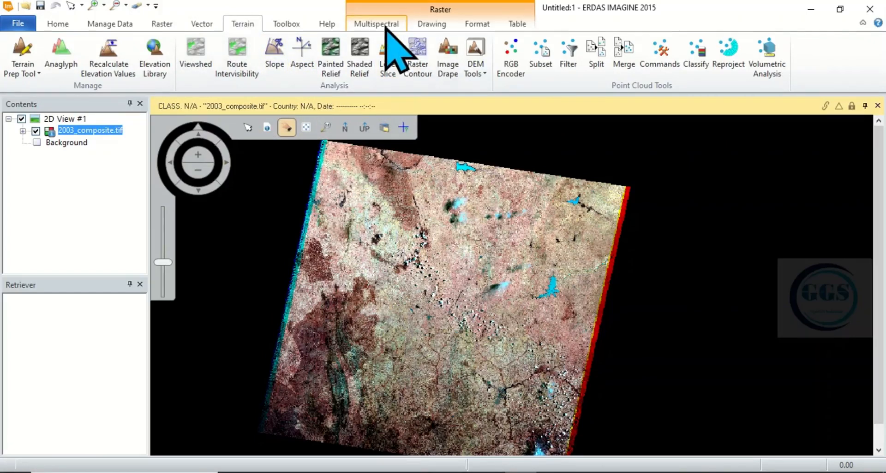
left_click(375, 23)
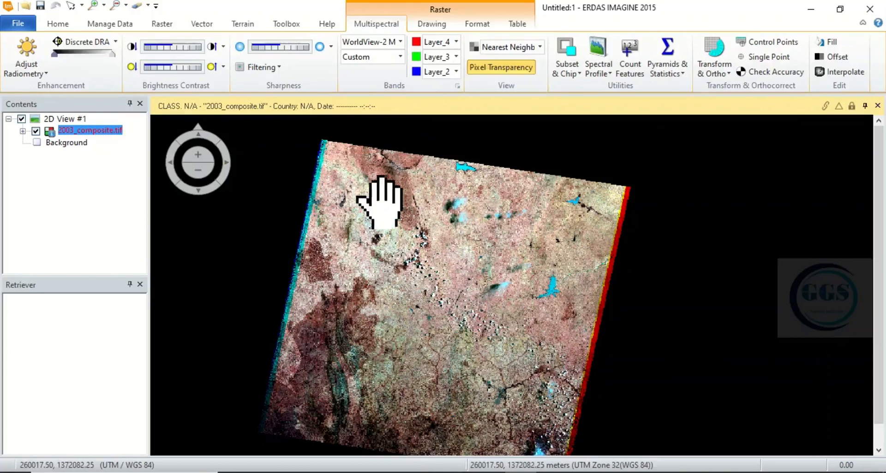
mouse_move(149, 153)
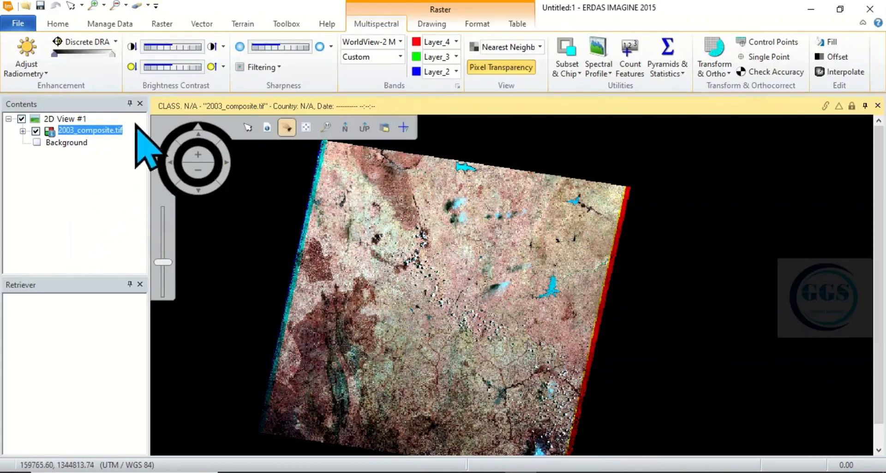
mouse_move(123, 348)
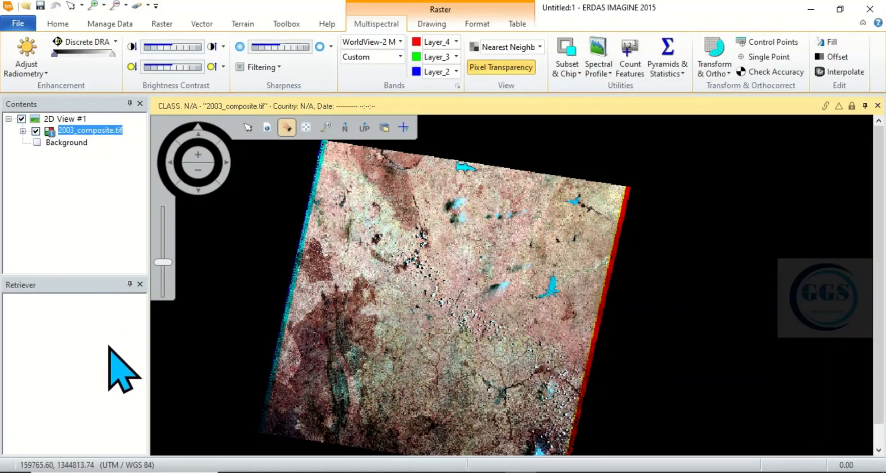
mouse_move(126, 373)
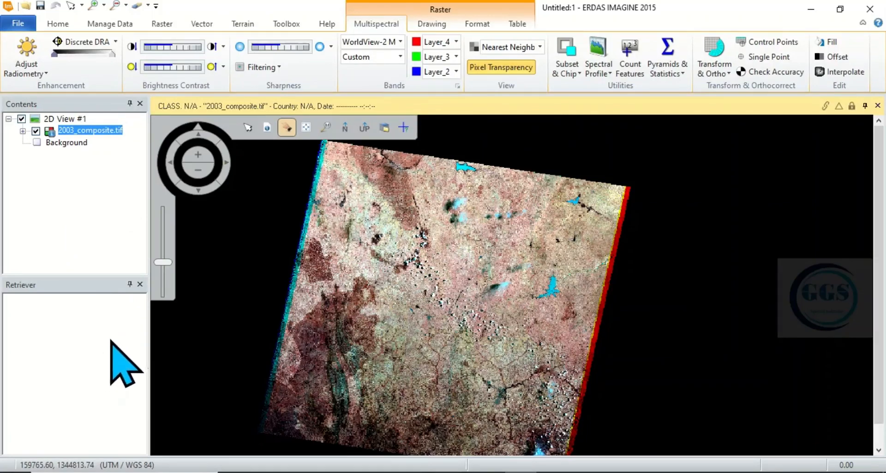
mouse_move(81, 250)
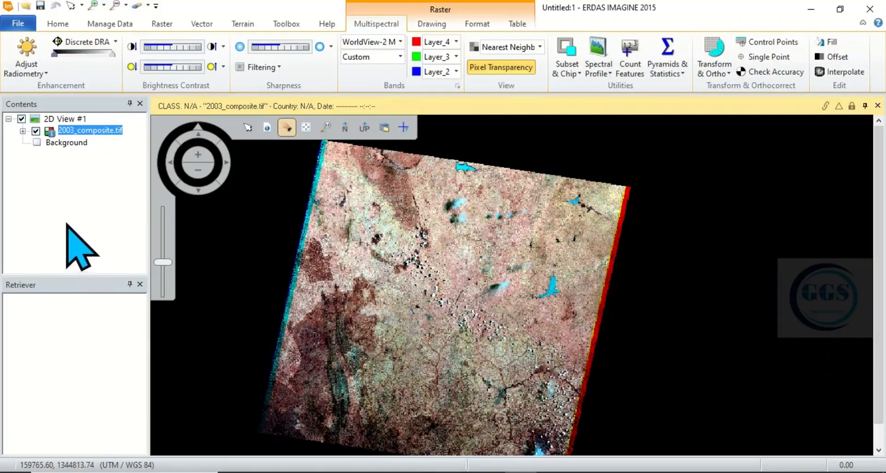
mouse_move(105, 240)
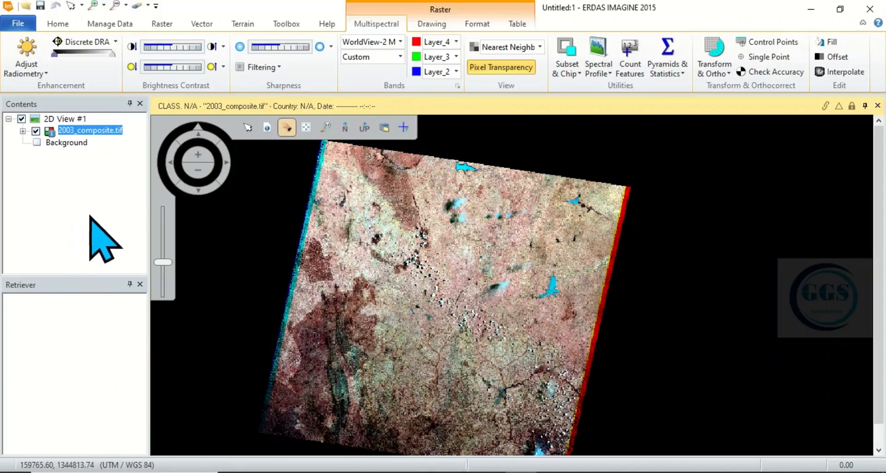